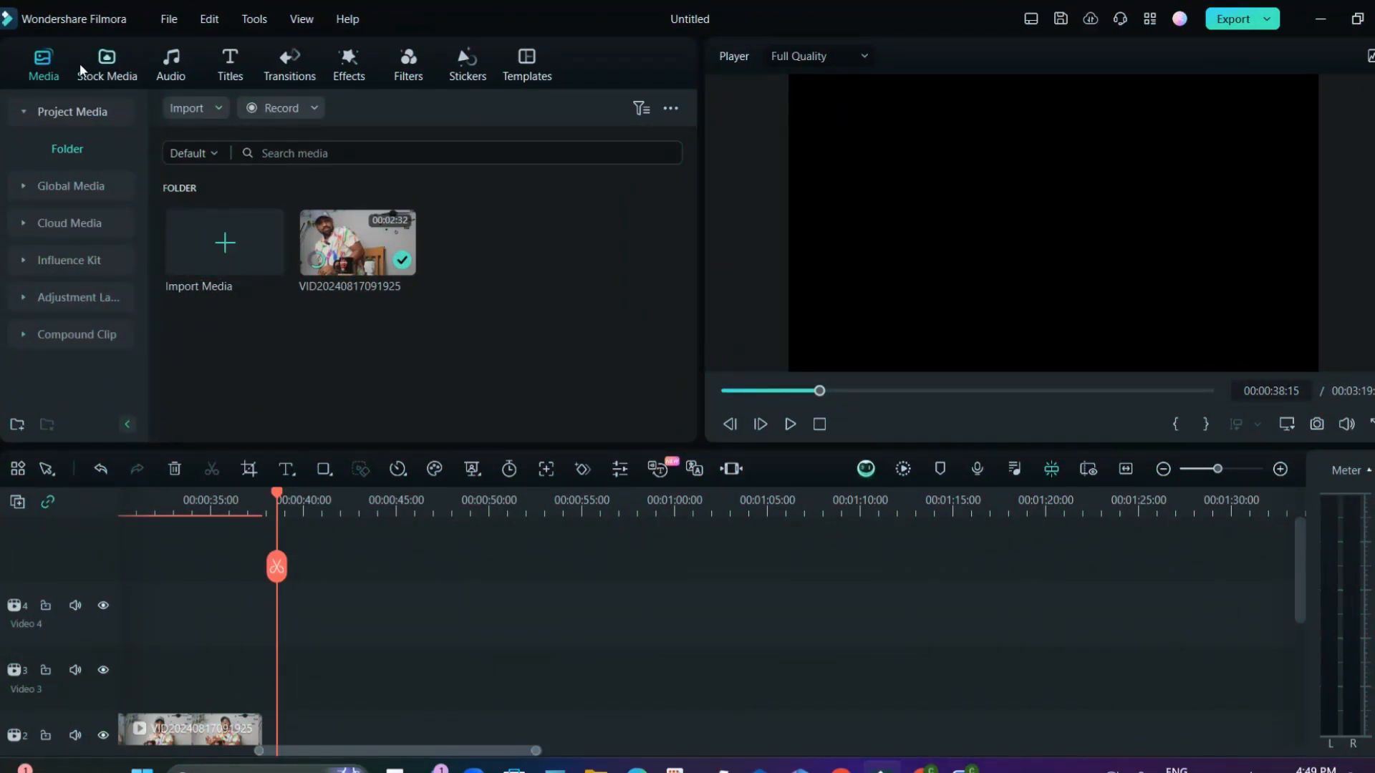
- Open the Stock Media library to show its trending clips
click(106, 64)
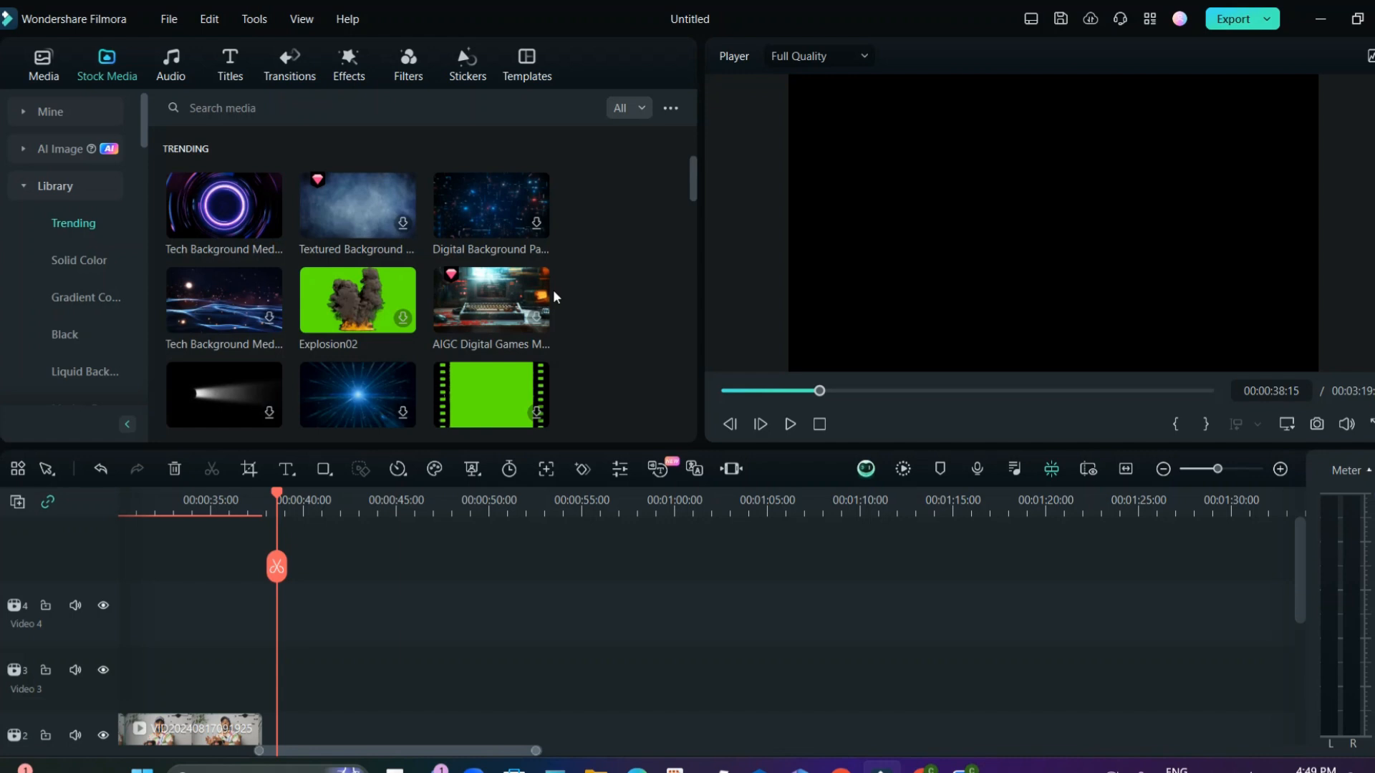
- Search stock media for 'interview' and add the headphone-wearing podcaster clip to the timeline
click(329, 109)
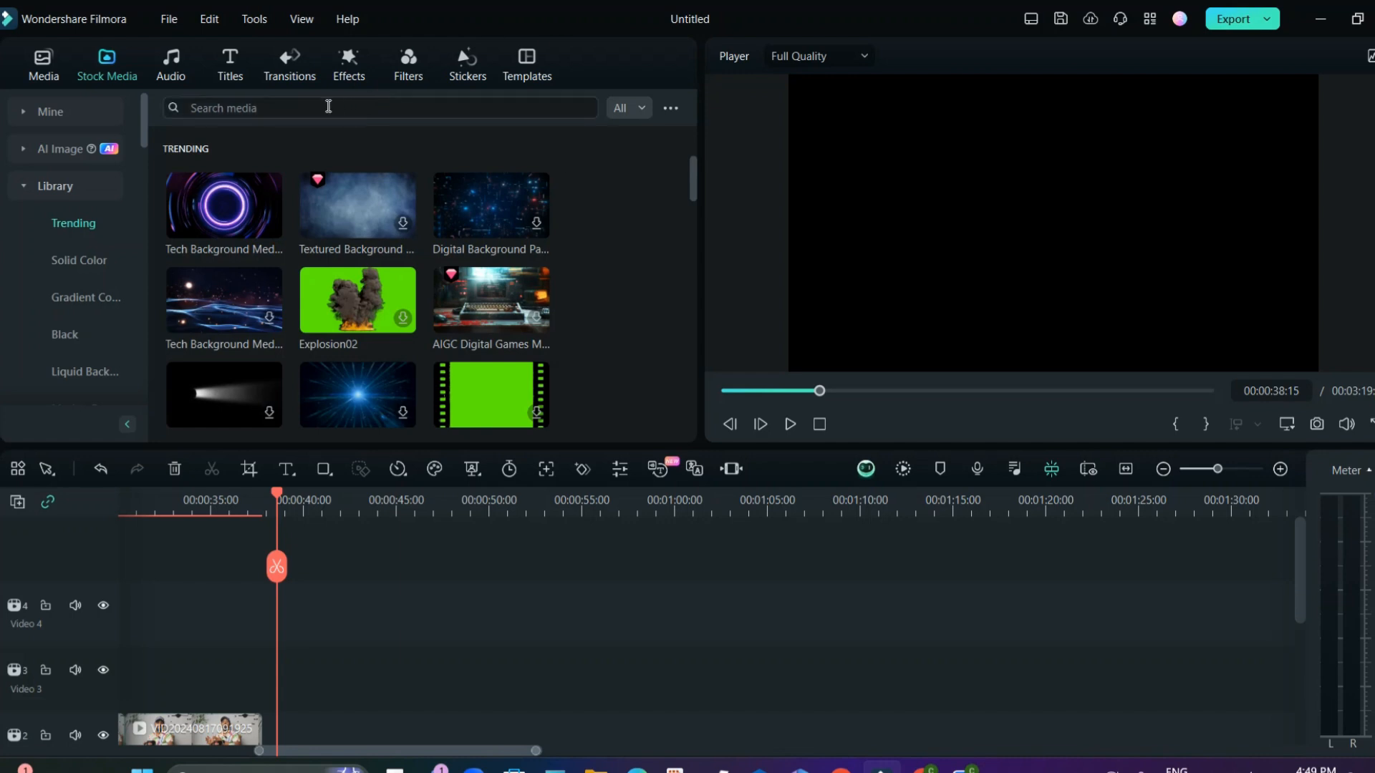
click(351, 108)
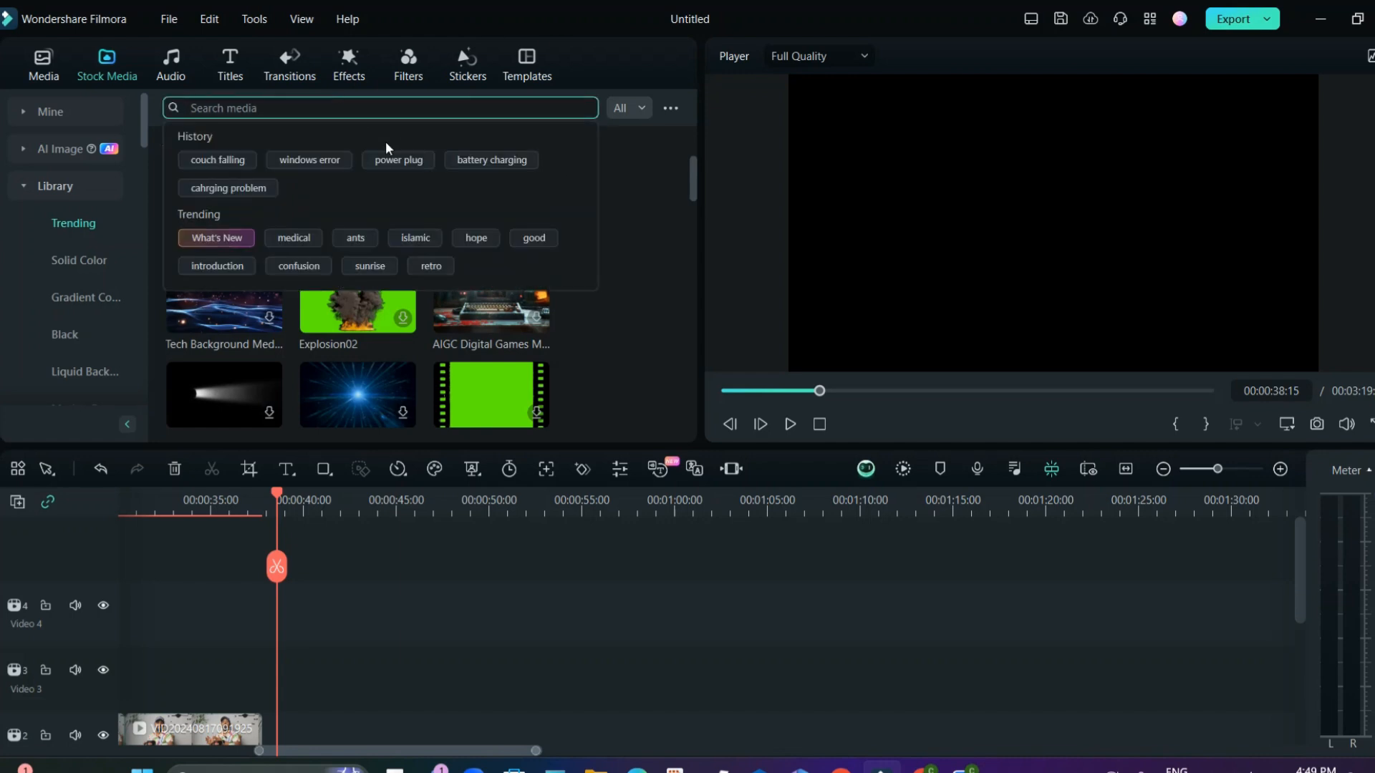
text(interview)
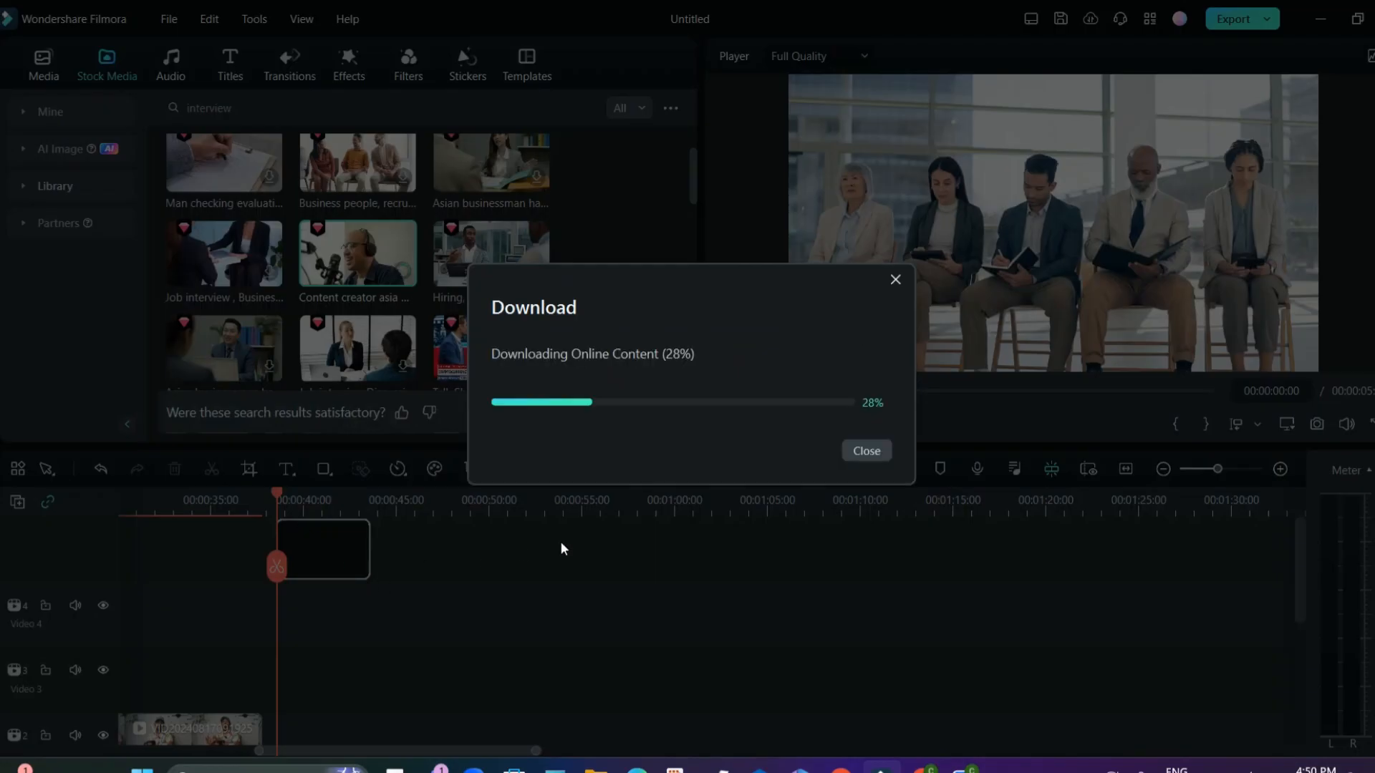
click(865, 450)
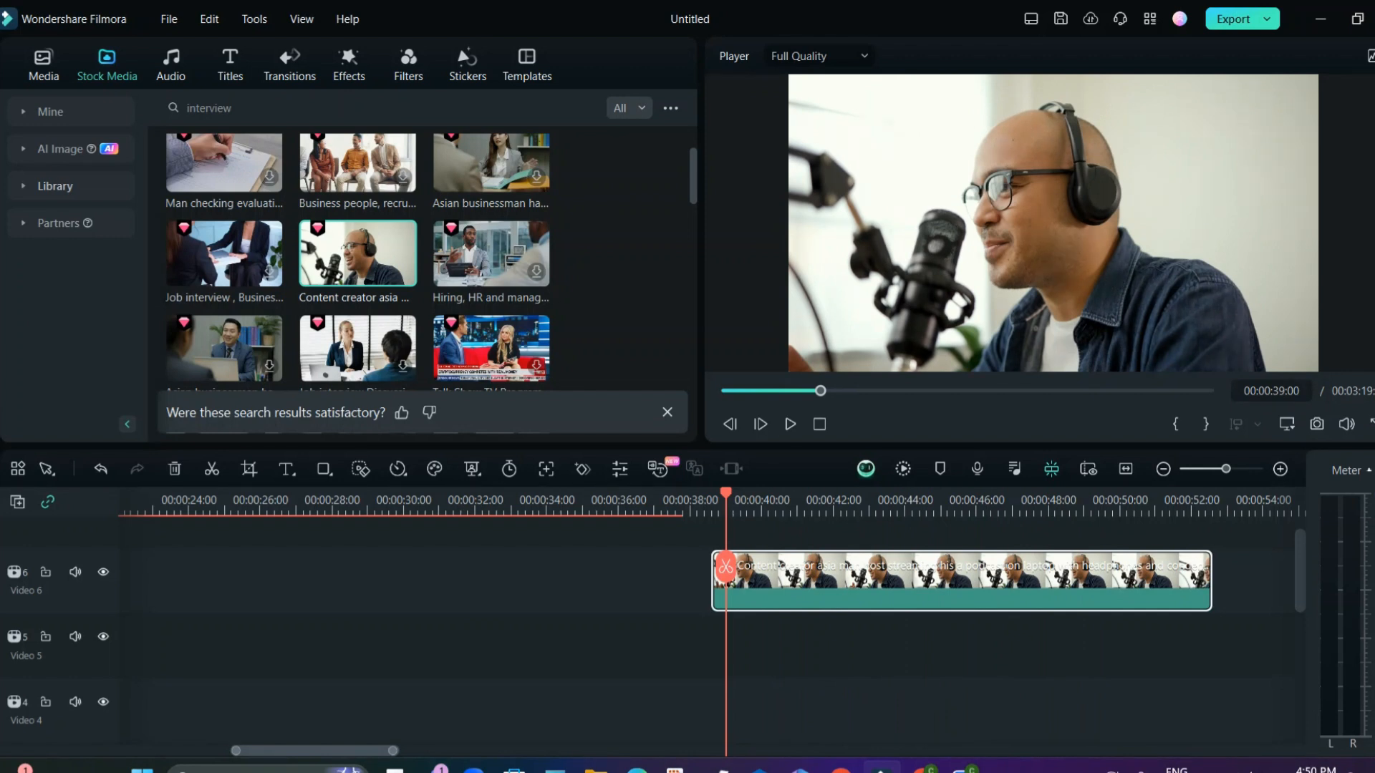
mouse_move(685, 531)
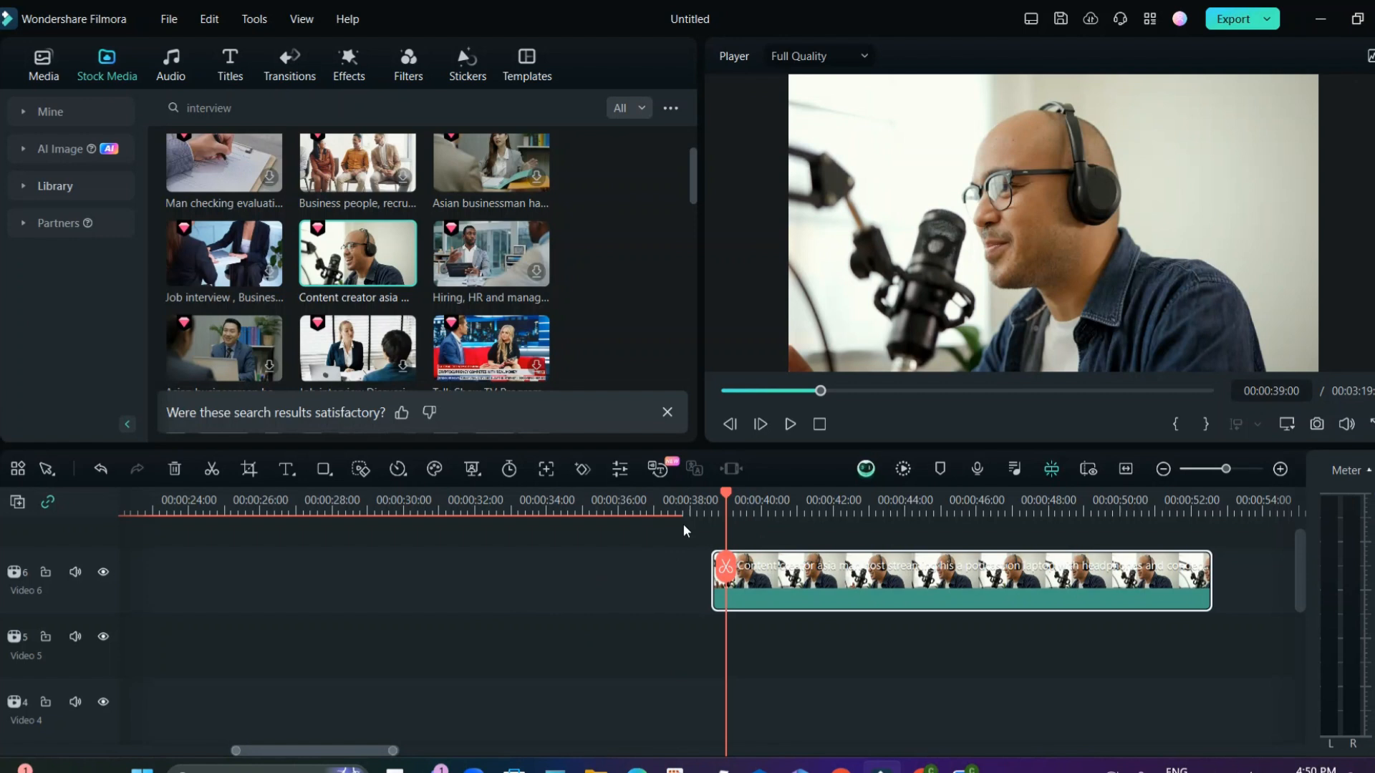
mouse_move(897, 627)
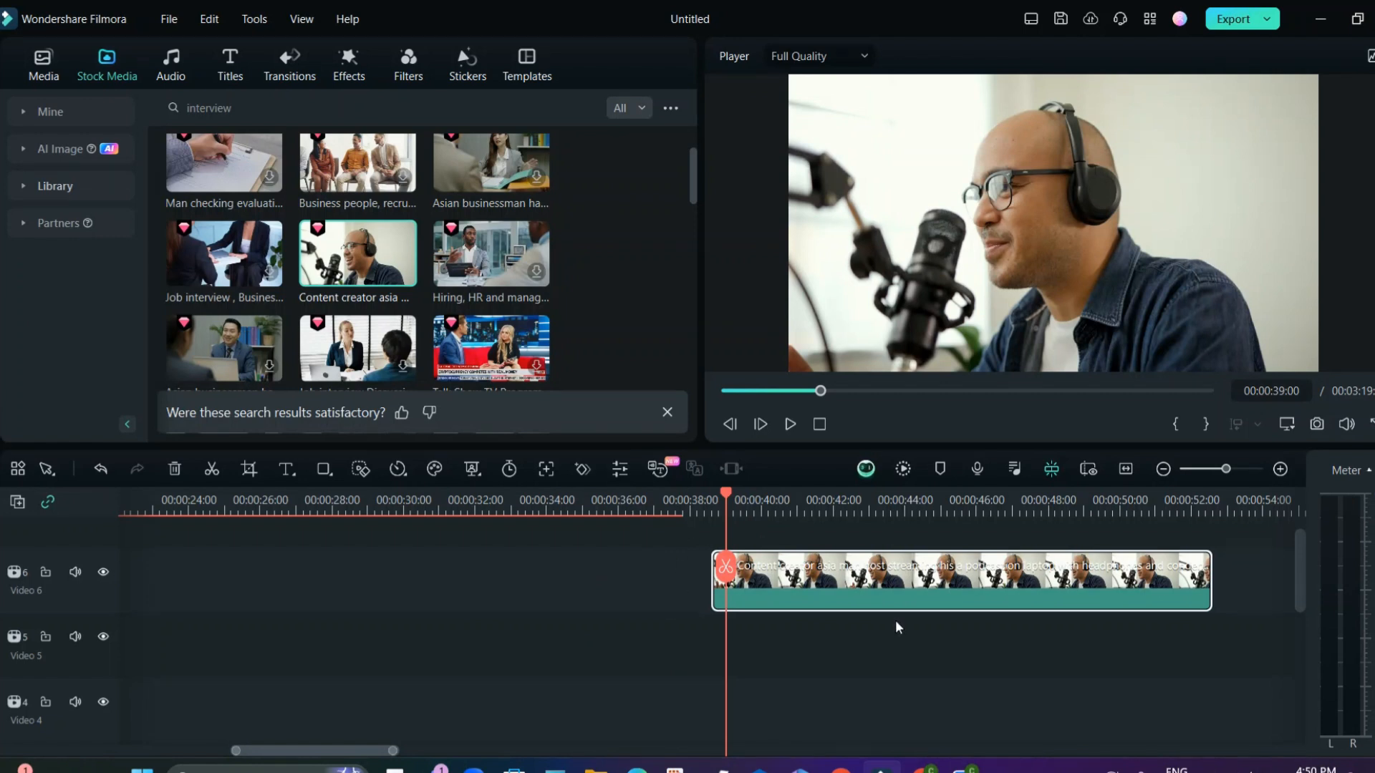
- Add a Frame Titles title and retype its text as 'Benefits of Podcasting'
click(229, 64)
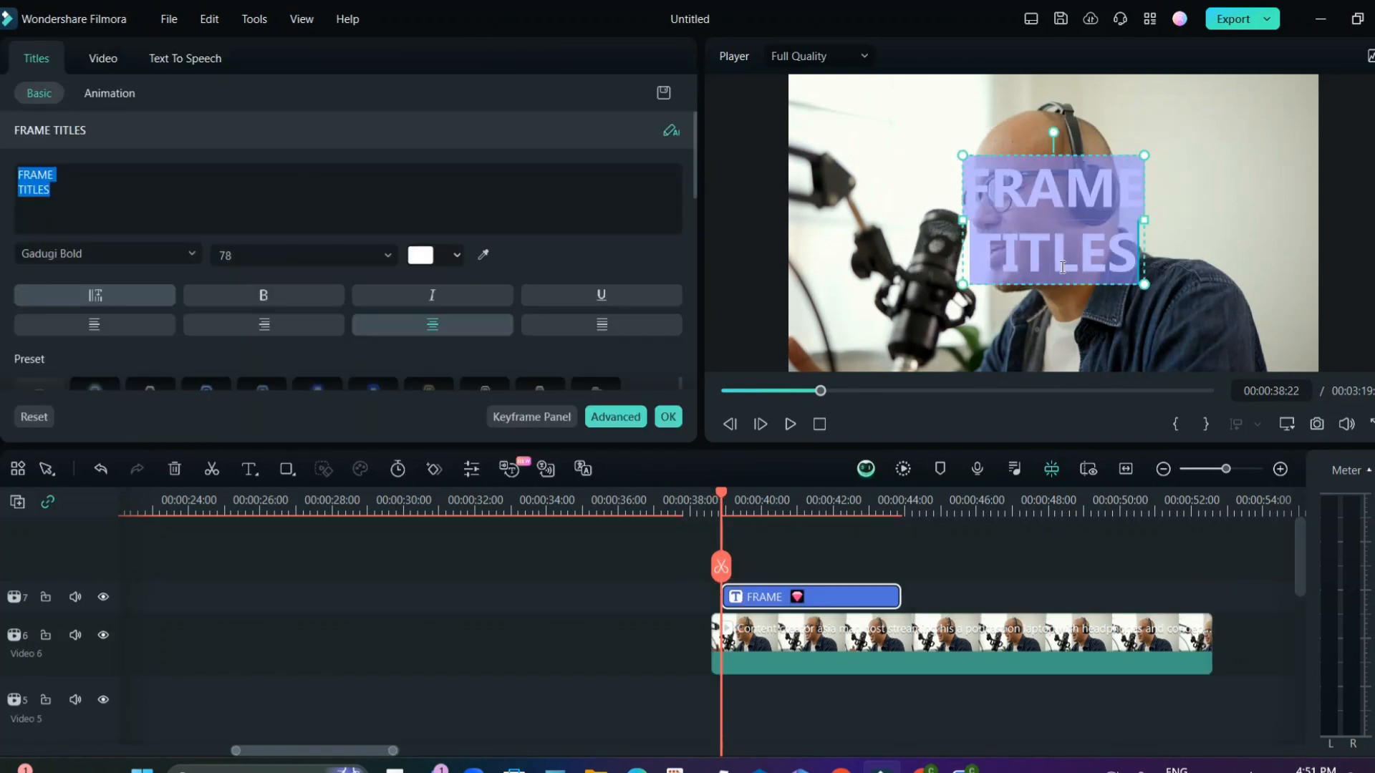
text(Bege)
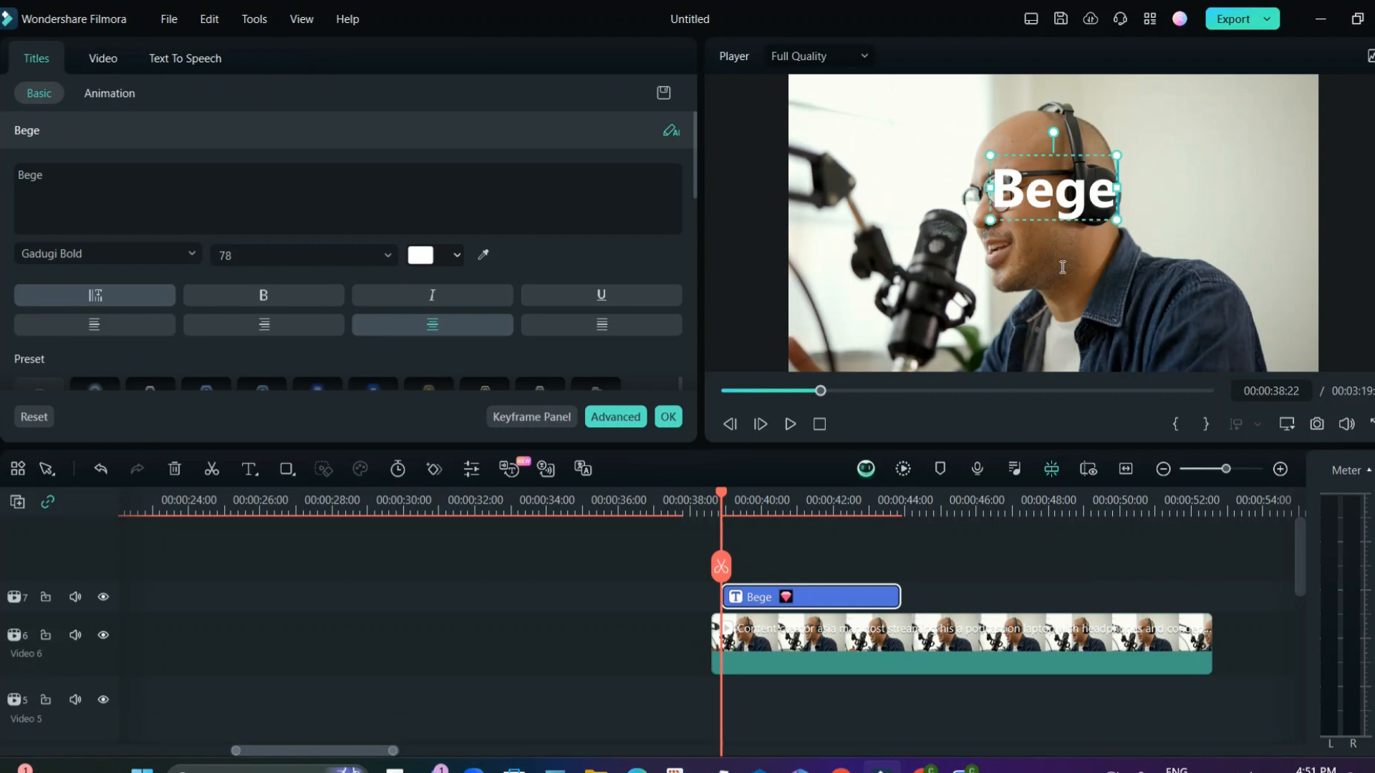
text(Benefits of)
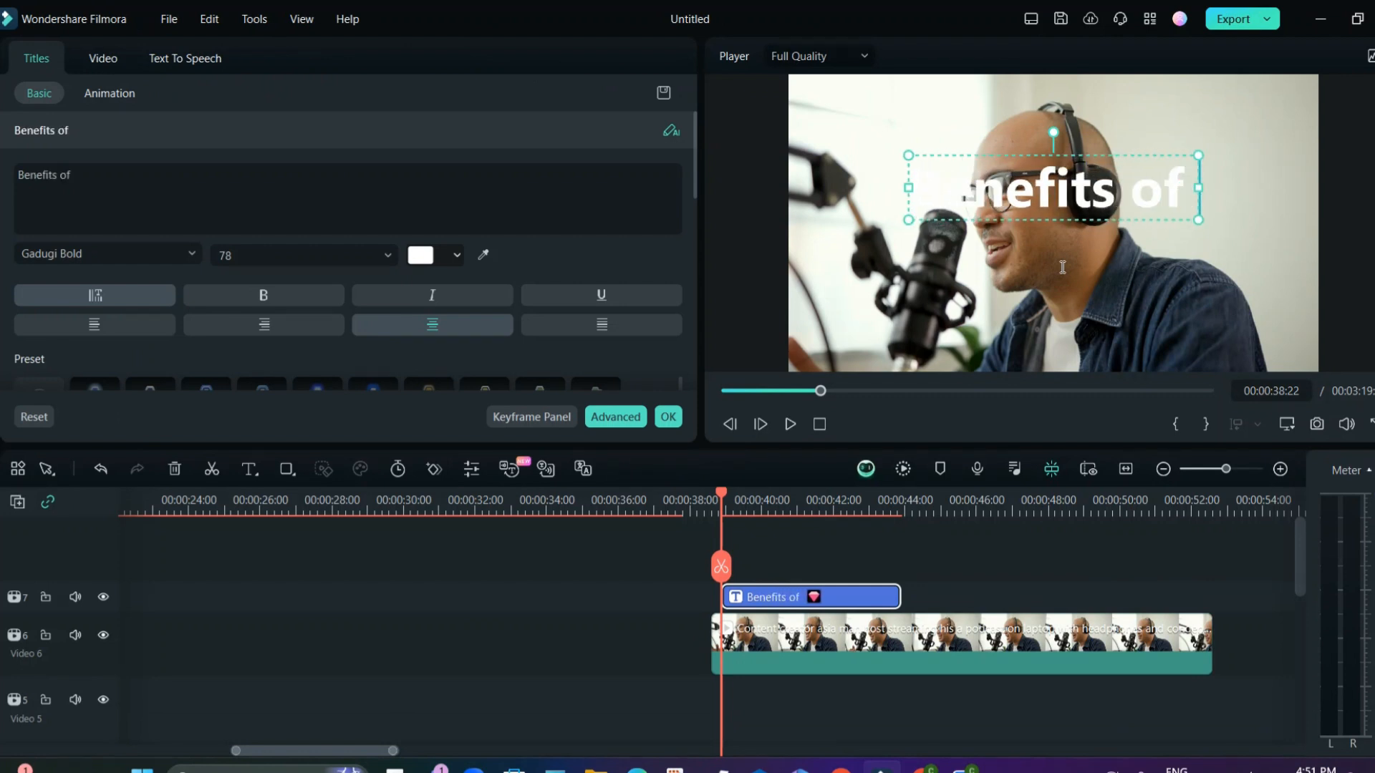
text(Podcasti)
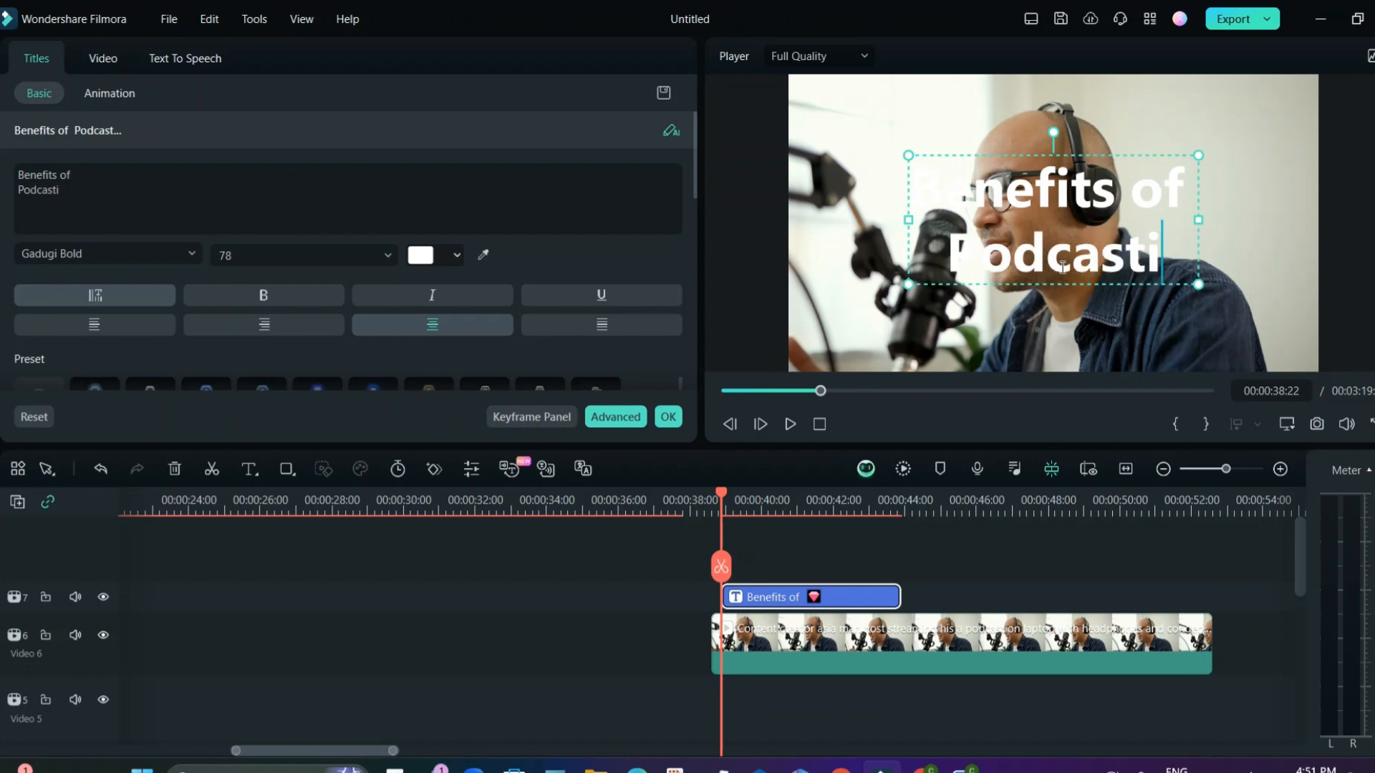
text(ng)
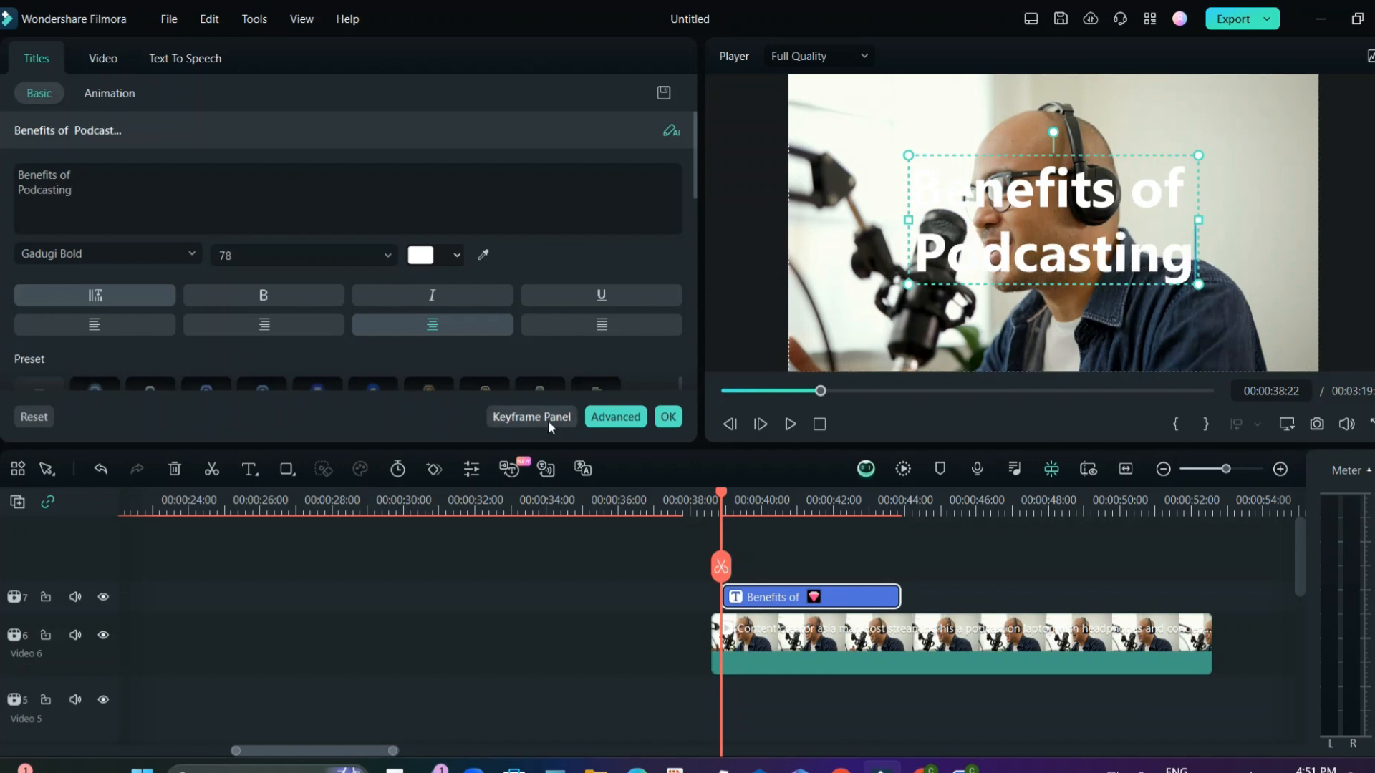
- Apply a boxed preset style to the title and set font size 70
scroll(down, 3)
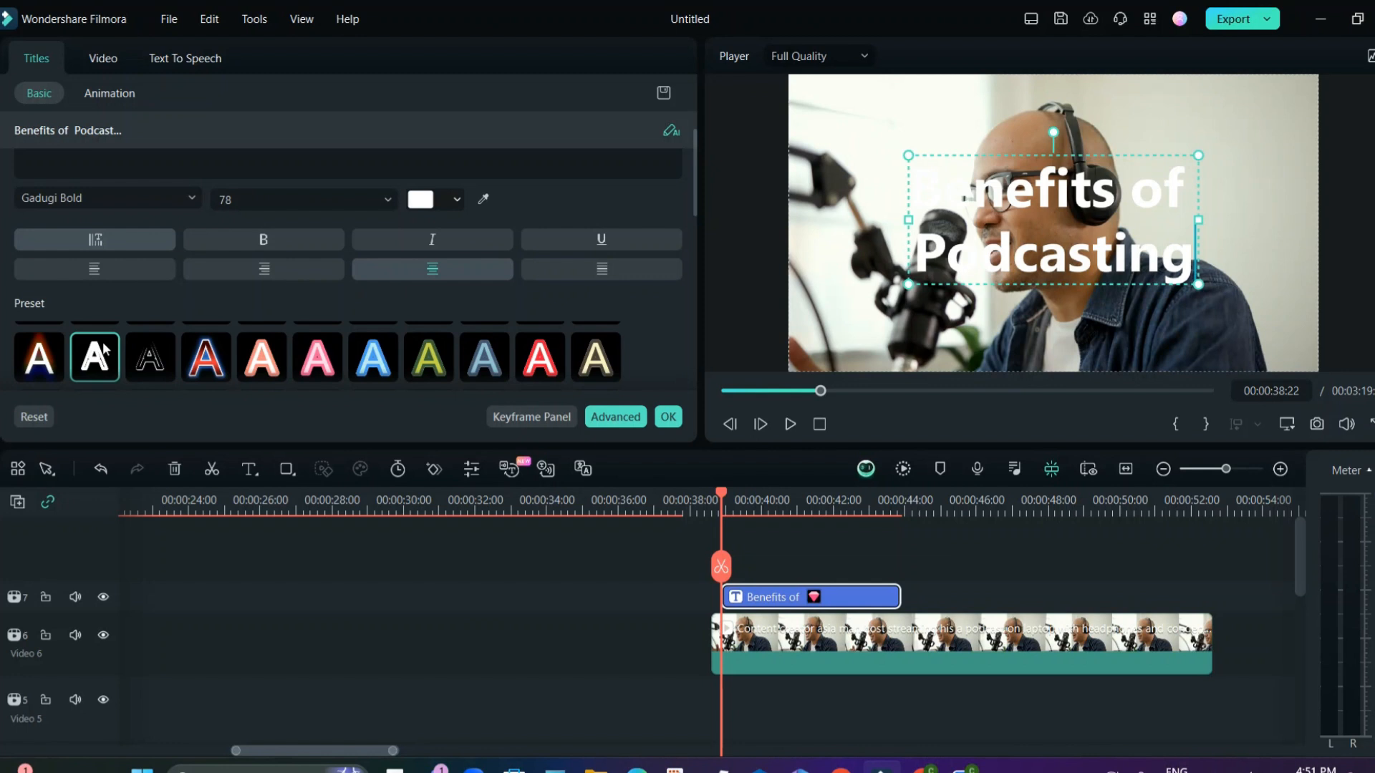
click(372, 347)
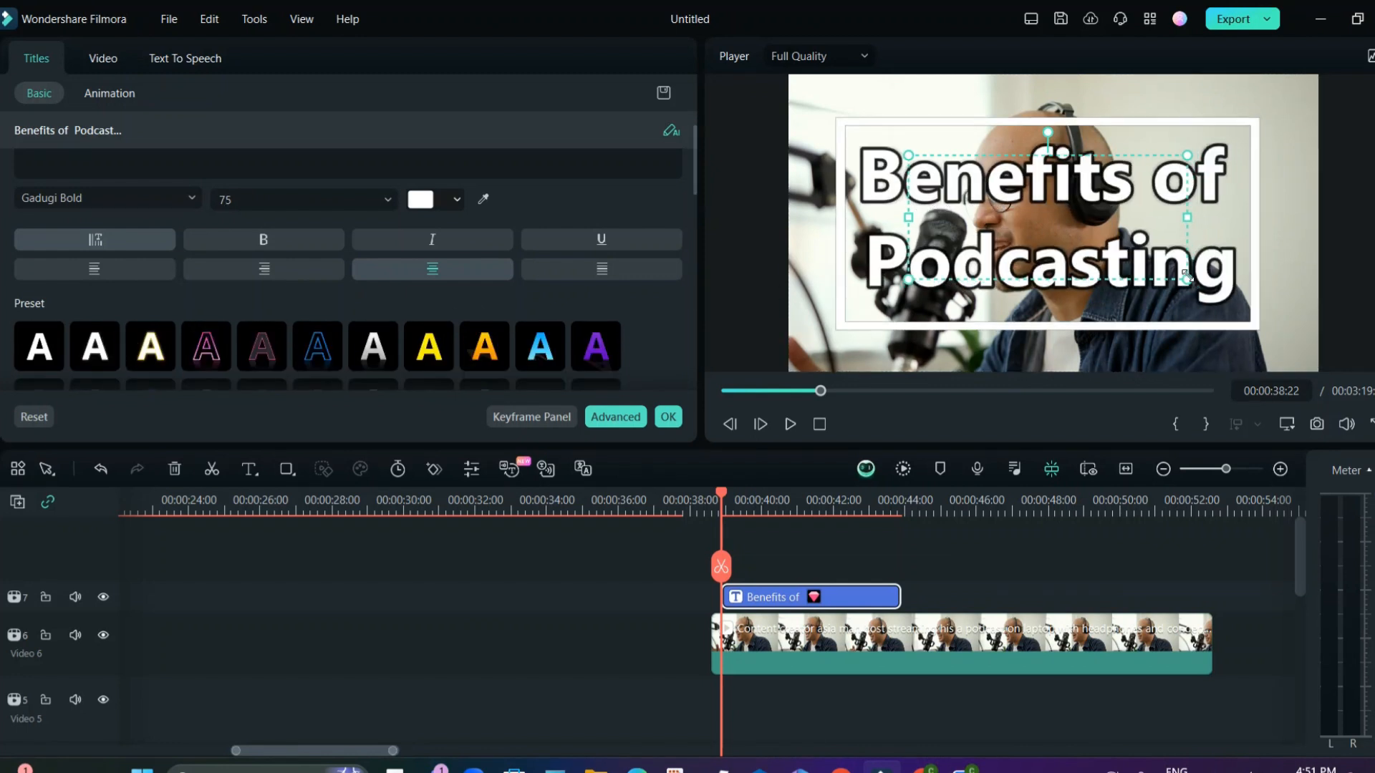
click(377, 199)
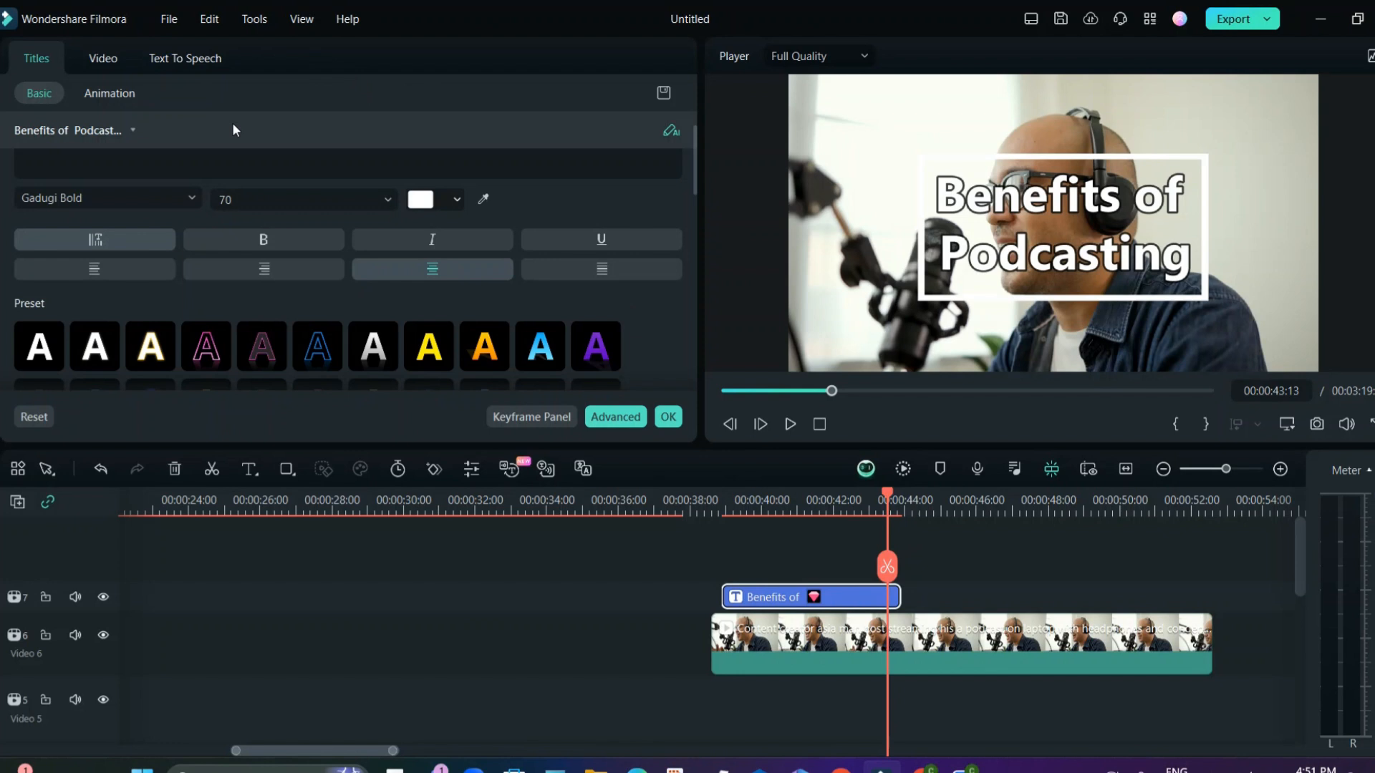
mouse_move(931, 479)
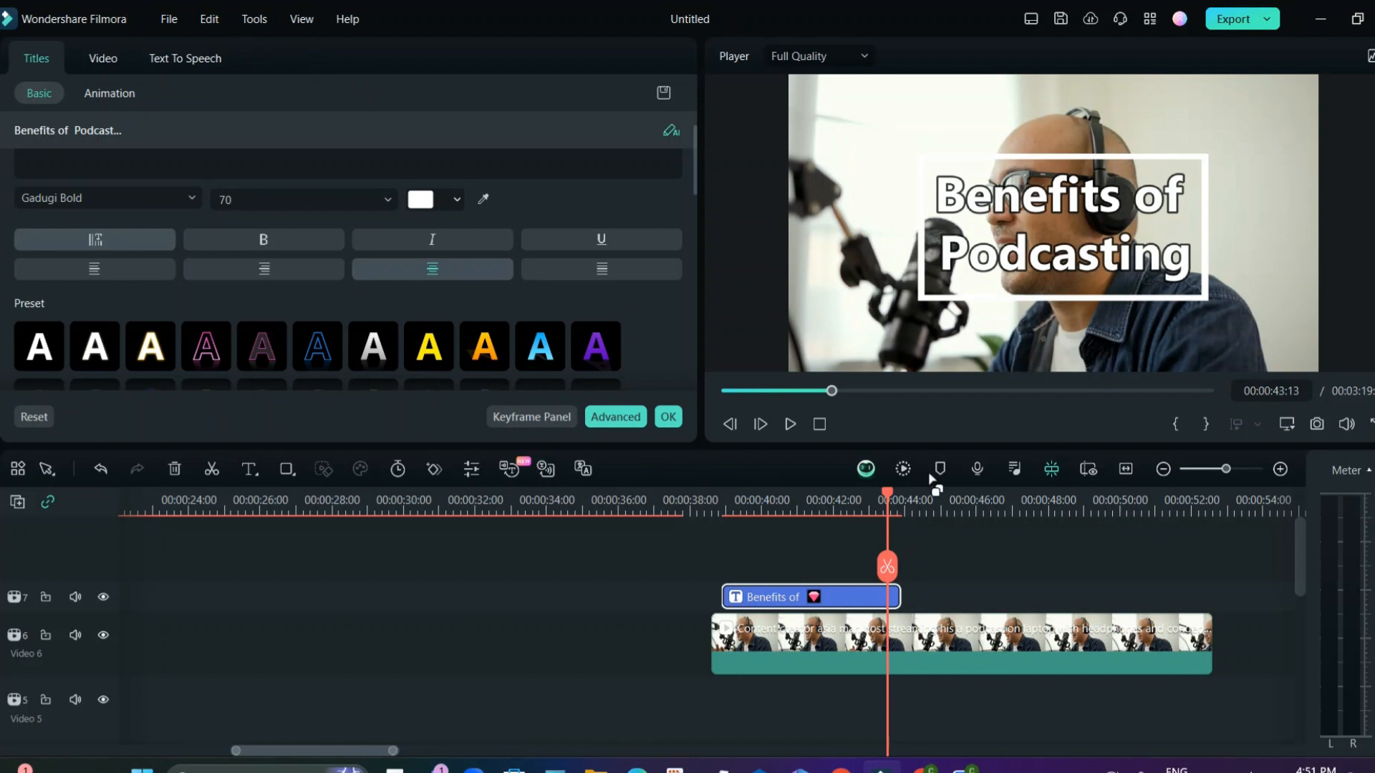
mouse_move(391, 267)
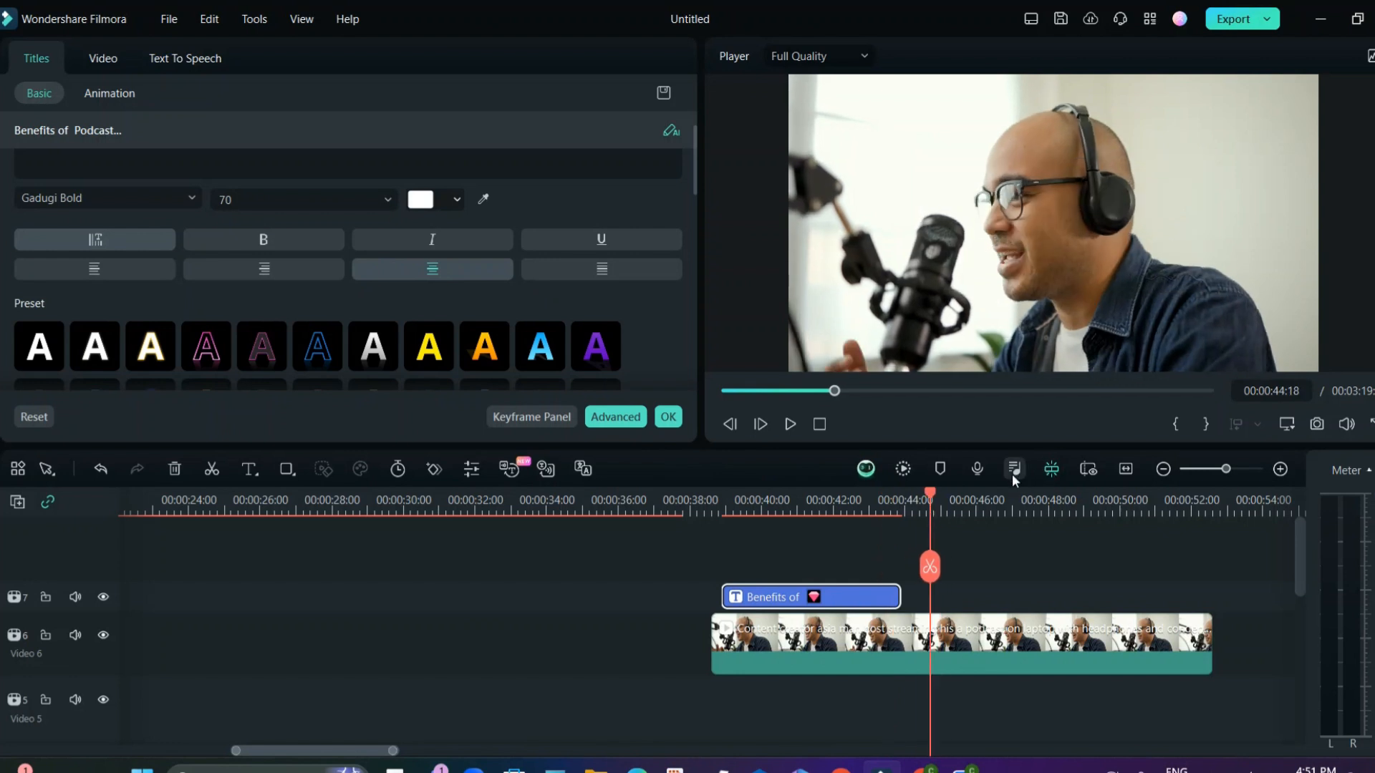
mouse_move(976, 469)
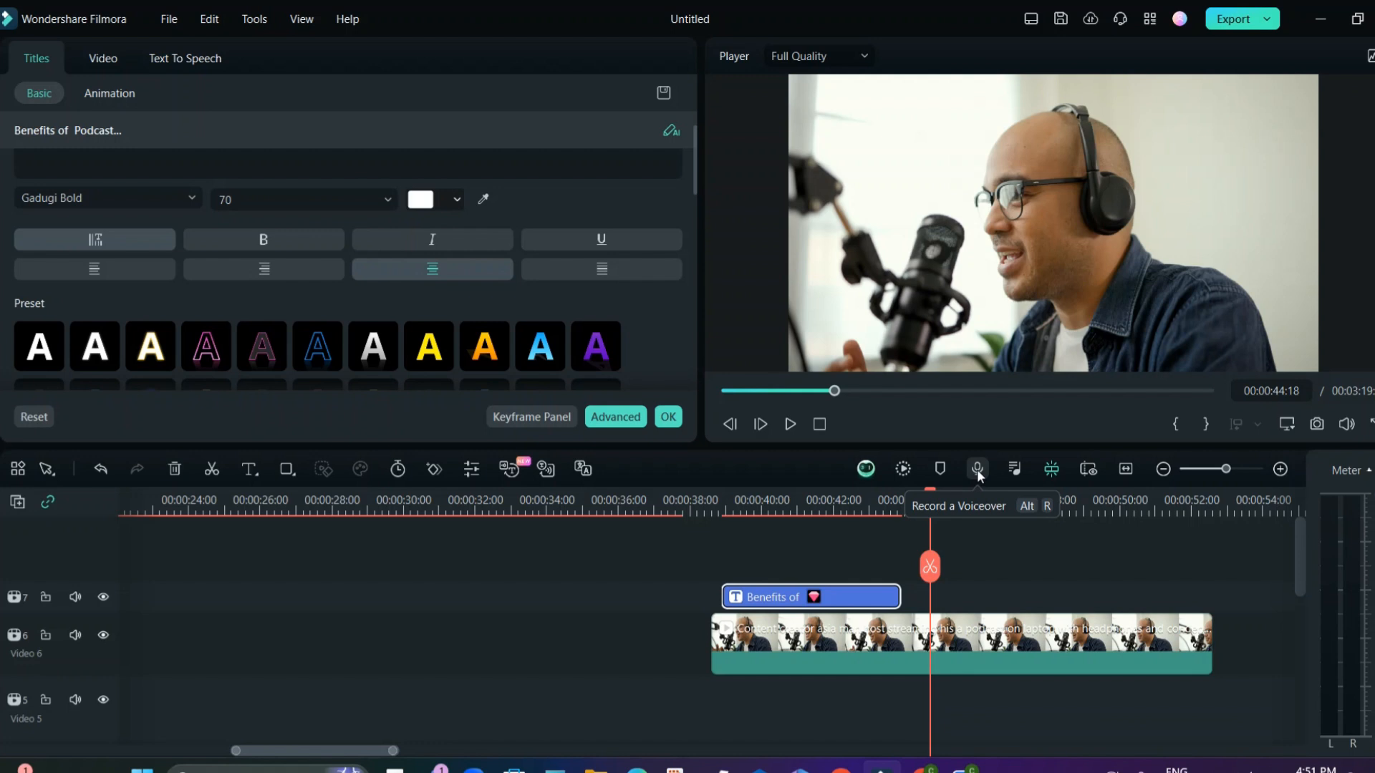
mouse_move(921, 559)
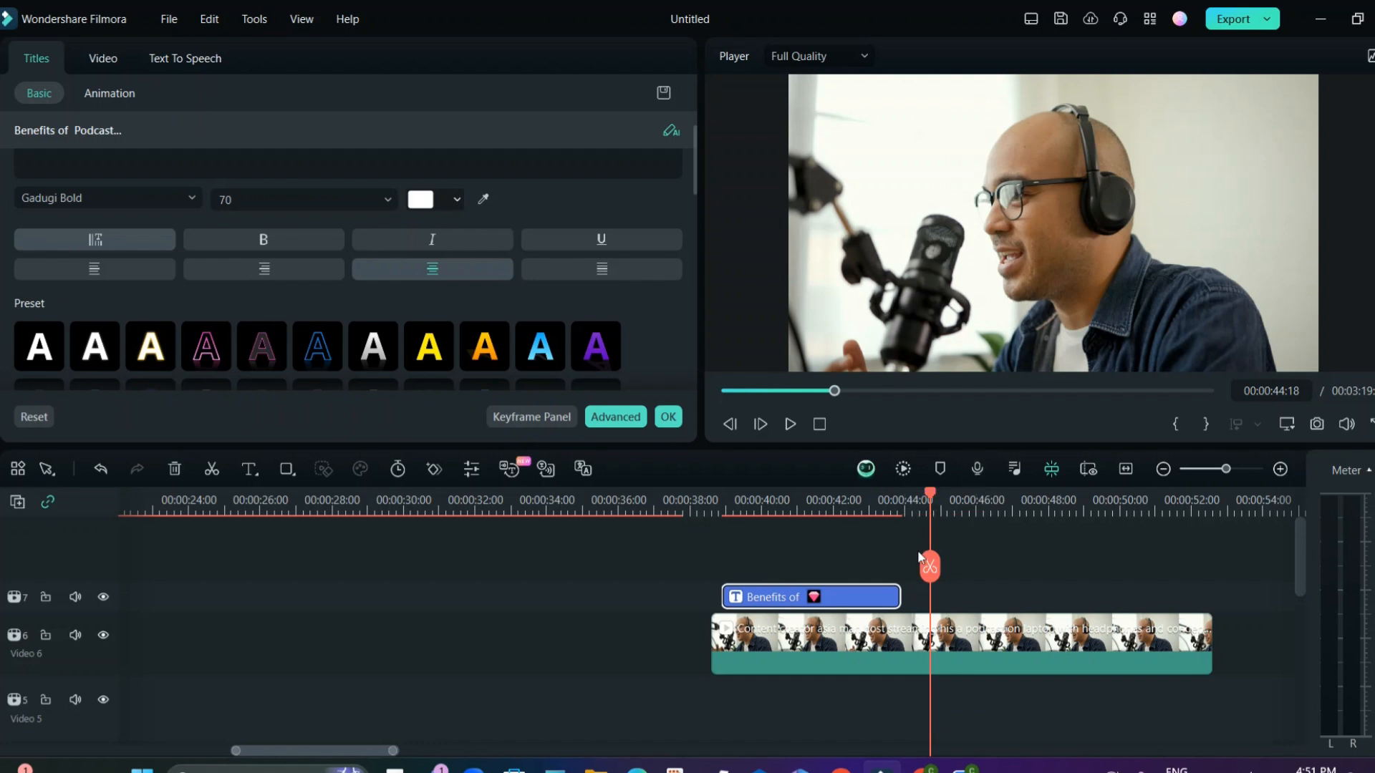
mouse_move(976, 469)
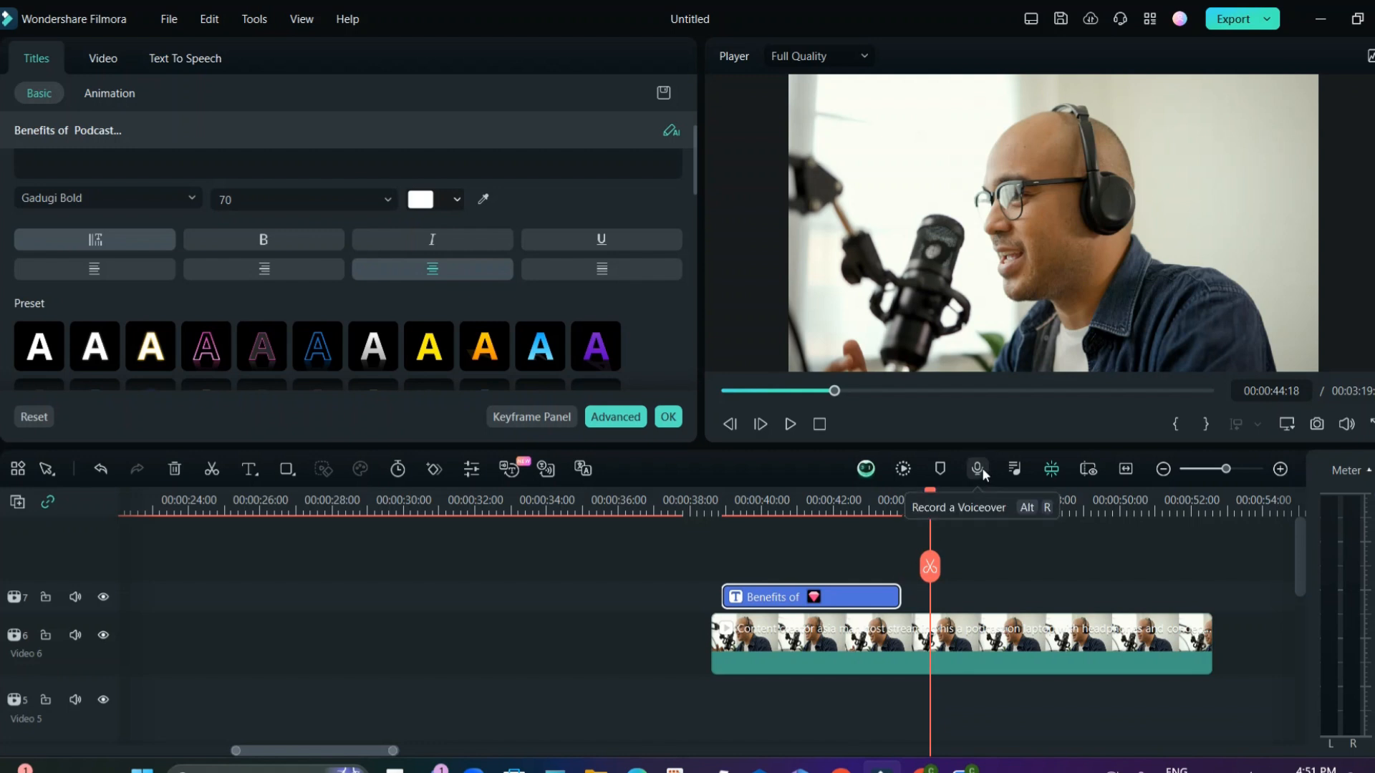
mouse_move(807, 704)
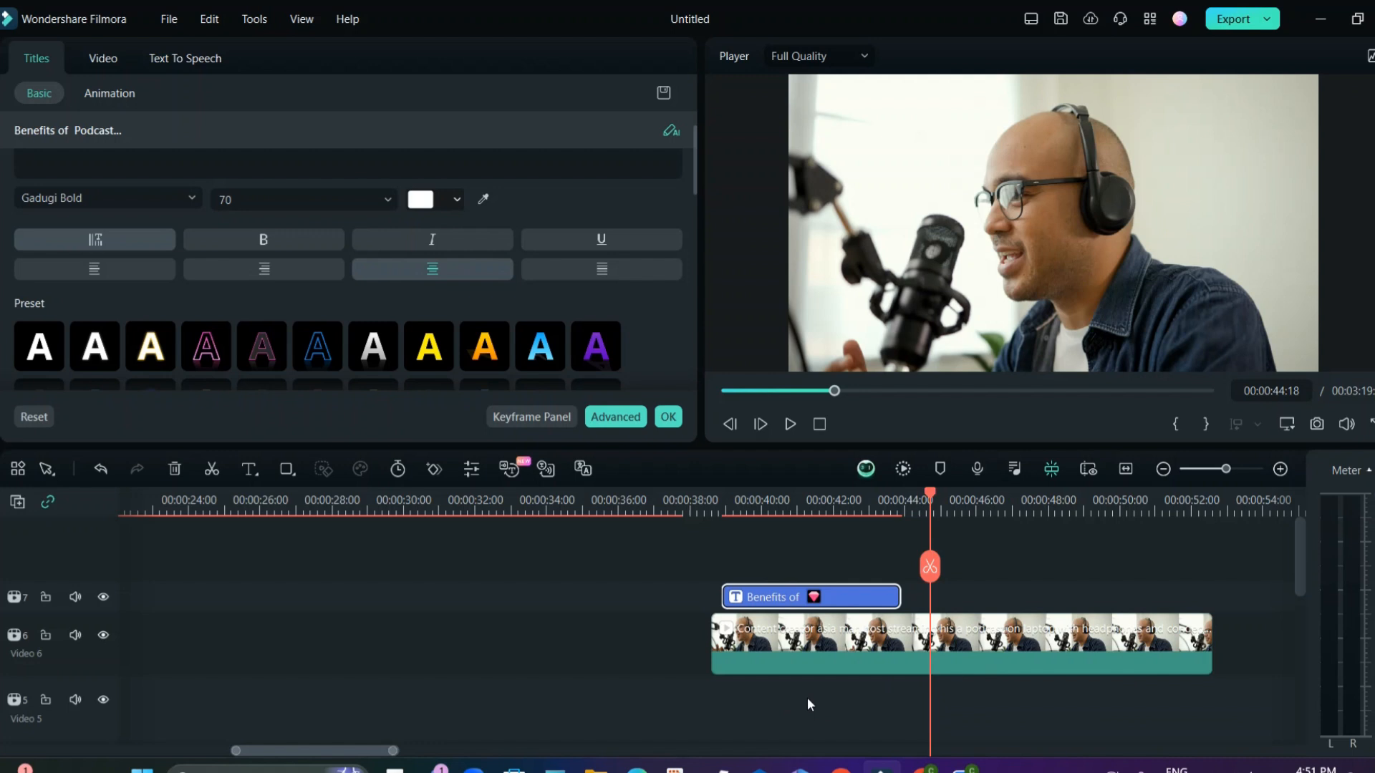
- Drop the REC voiceover on Audio 1, move the interview clip to Video 3, and slow it to 0.59x
click(42, 63)
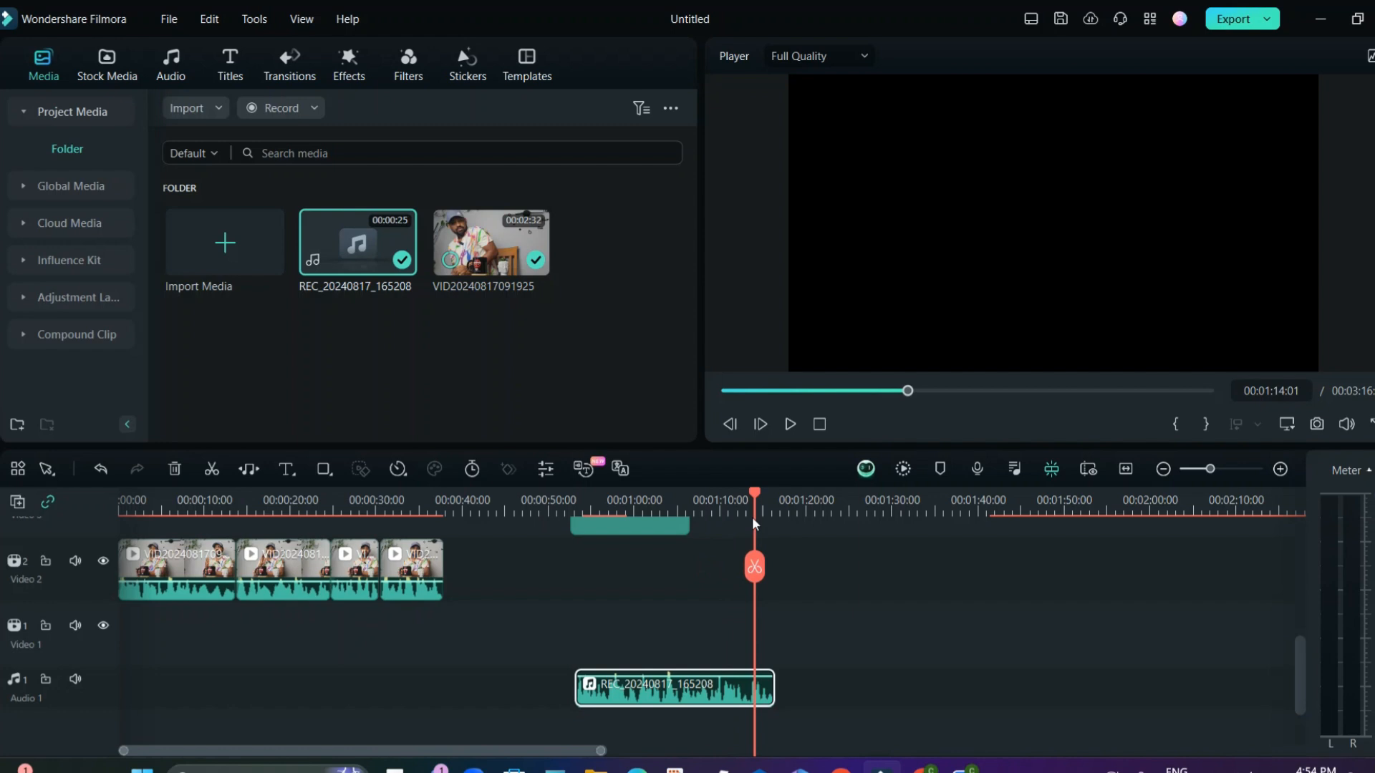
drag(754, 510, 695, 511)
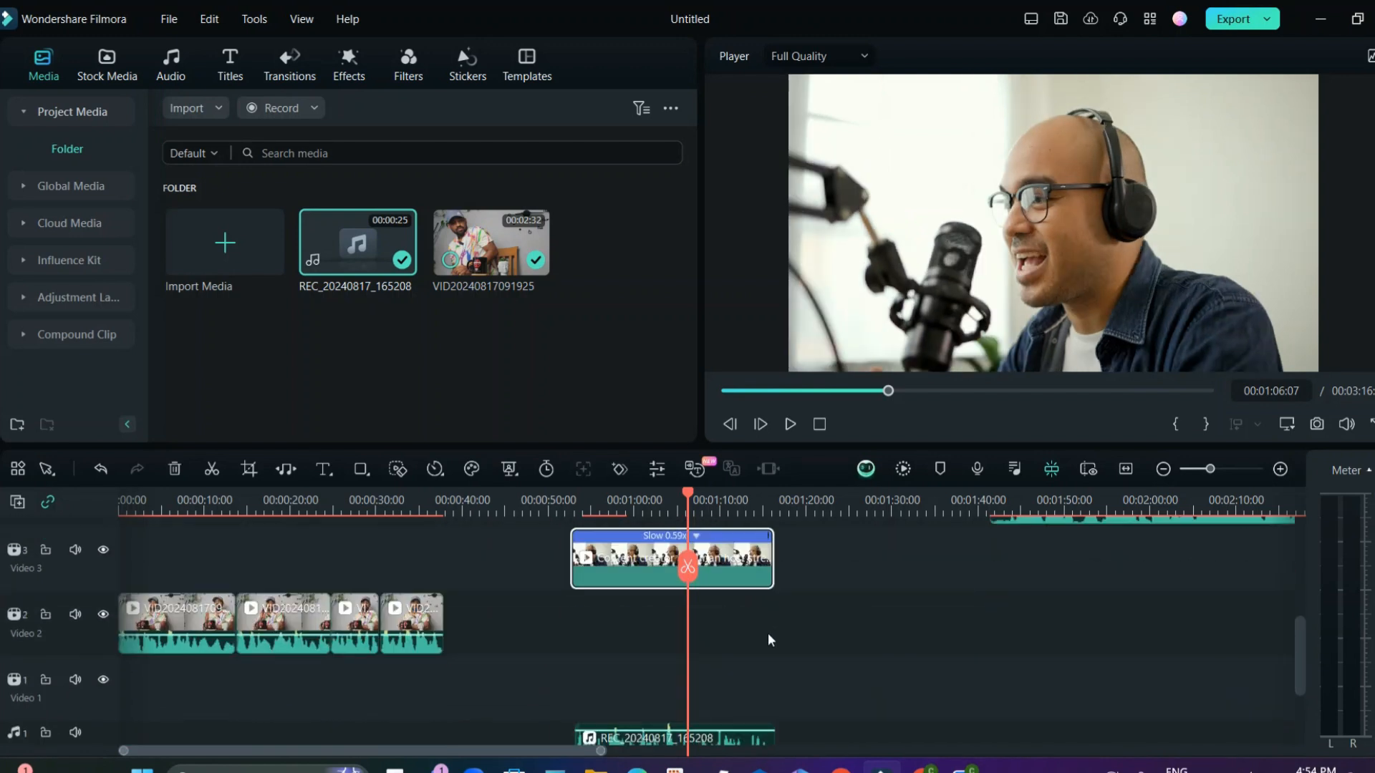
mouse_move(660, 575)
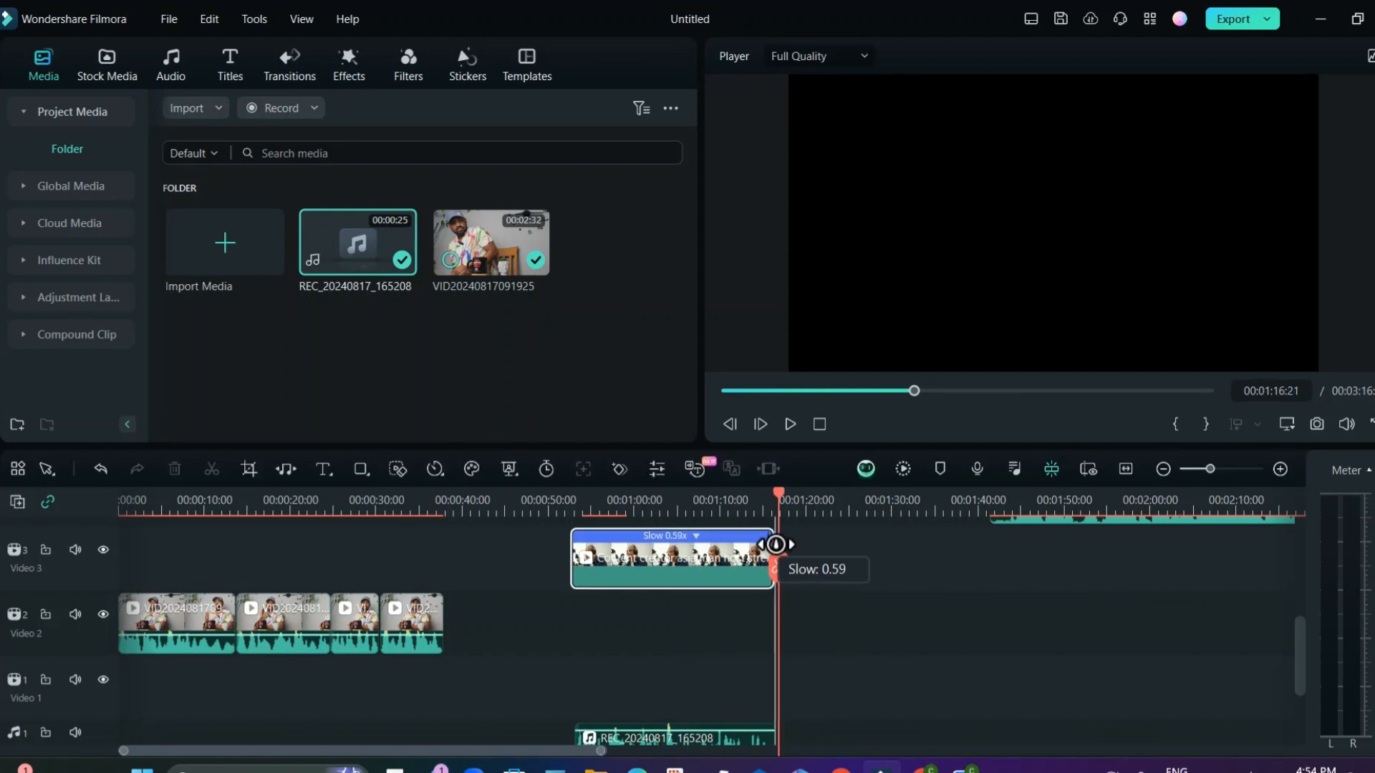
click(714, 500)
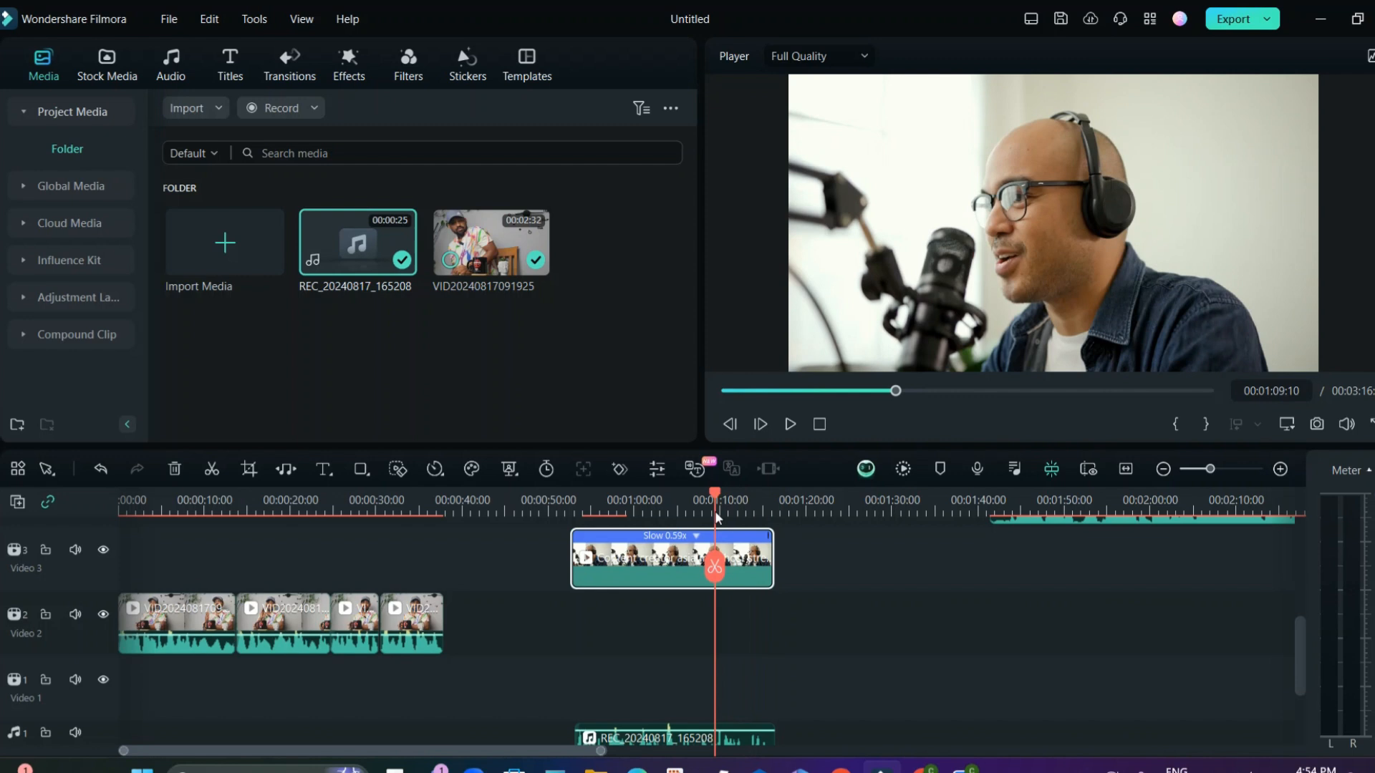
drag(714, 513, 743, 513)
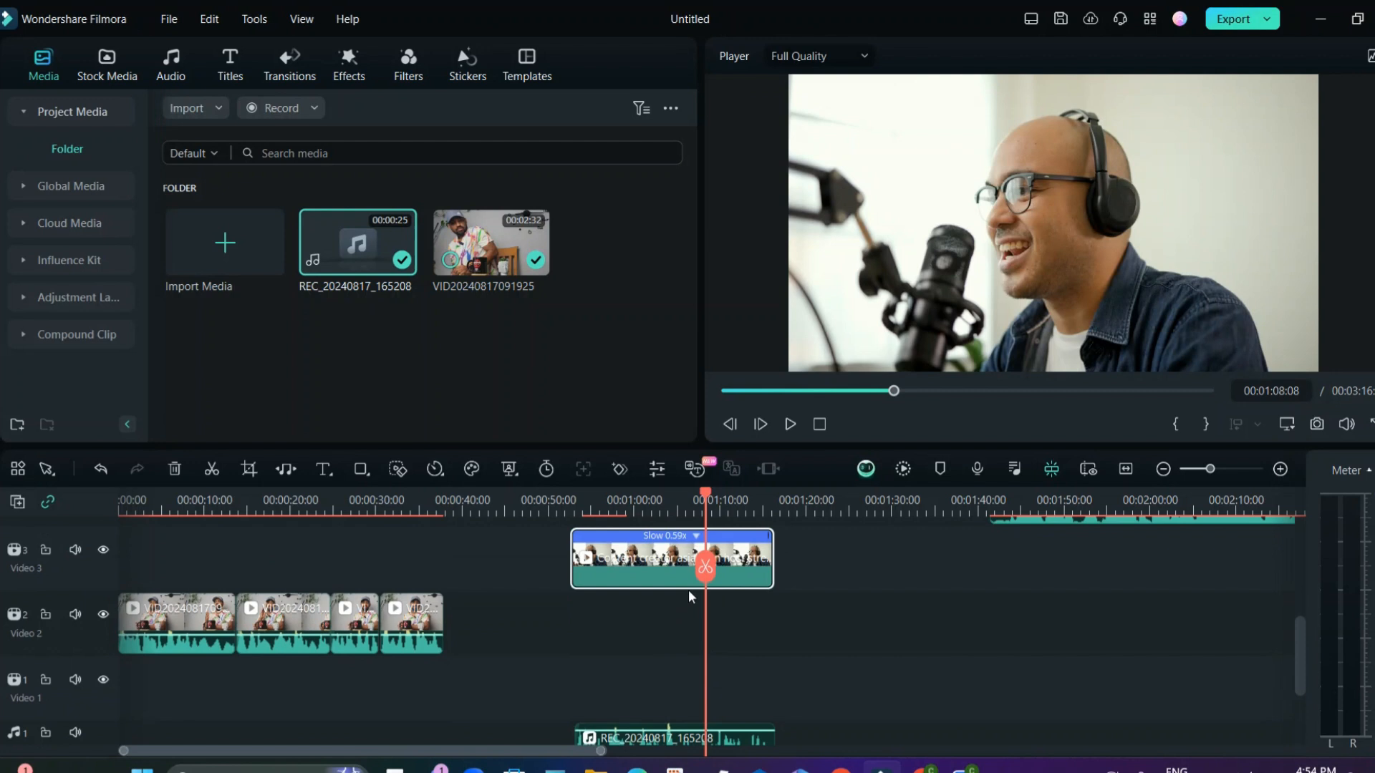
mouse_move(664, 552)
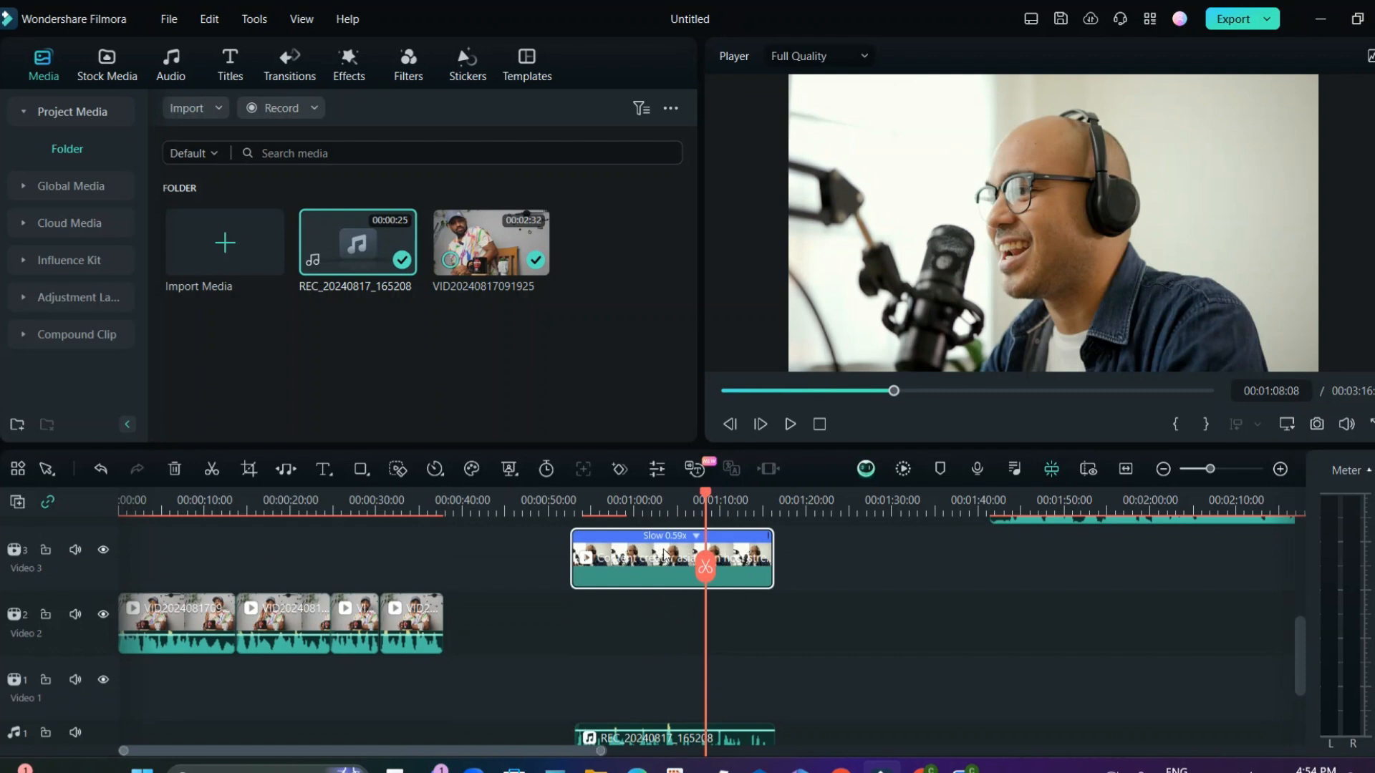
mouse_move(724, 527)
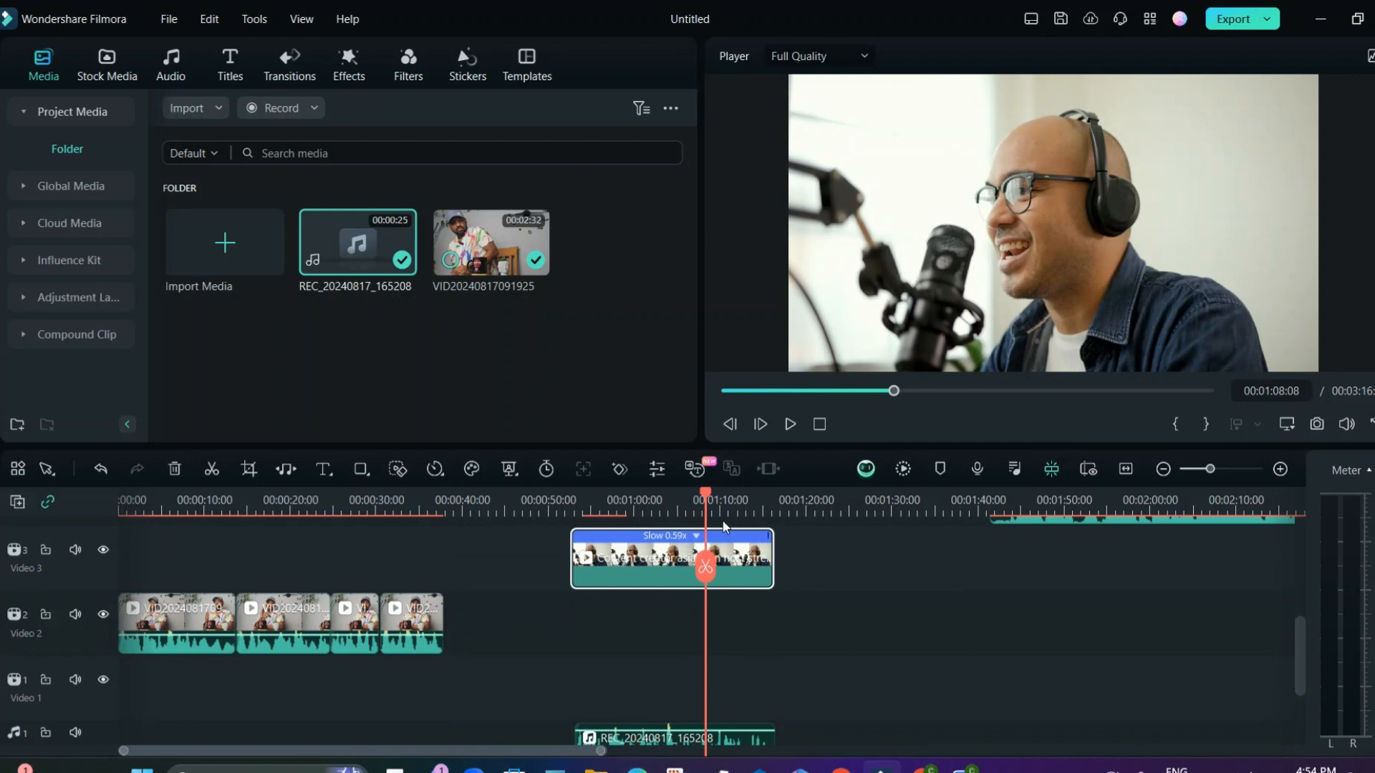
- Search the Effects library for 'light' to apply Lens Flare 5 to the interview clip
click(348, 64)
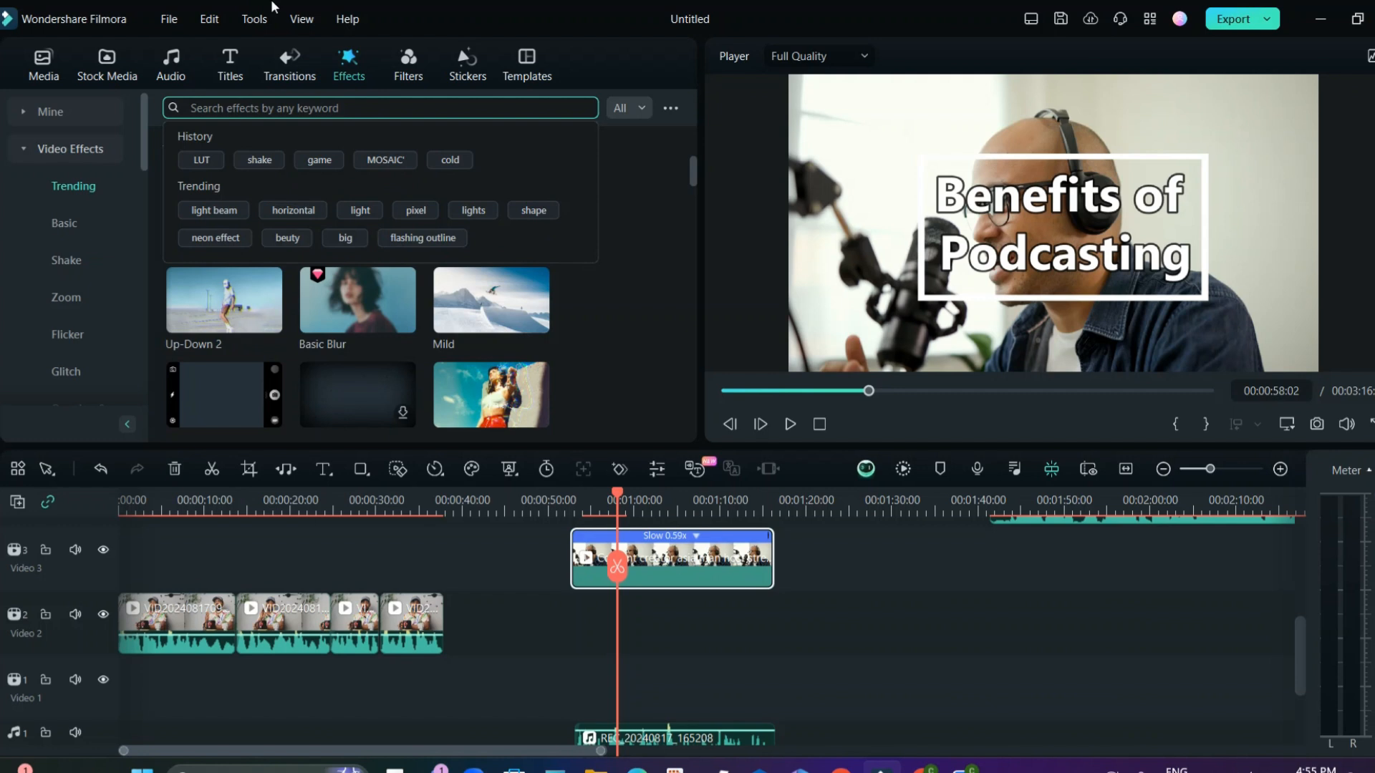
text(light)
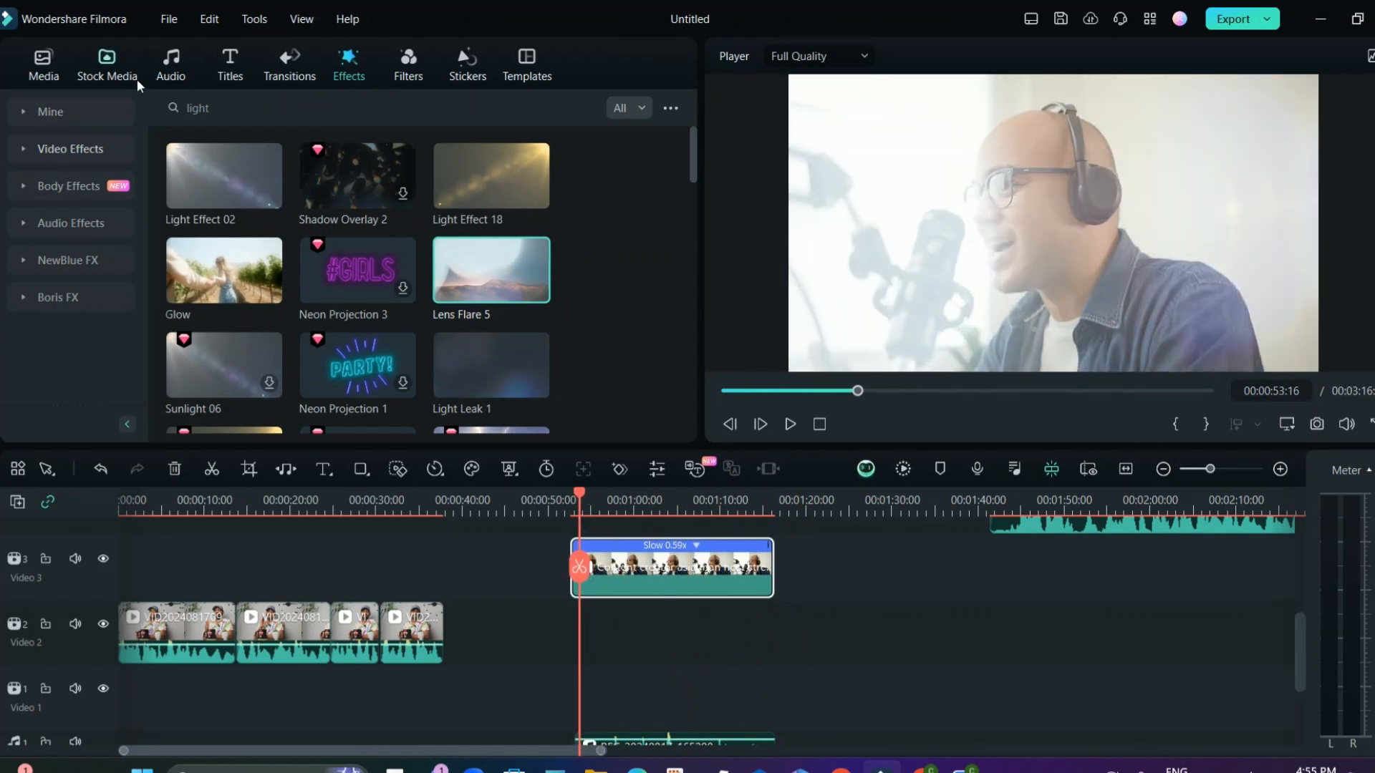
click(171, 66)
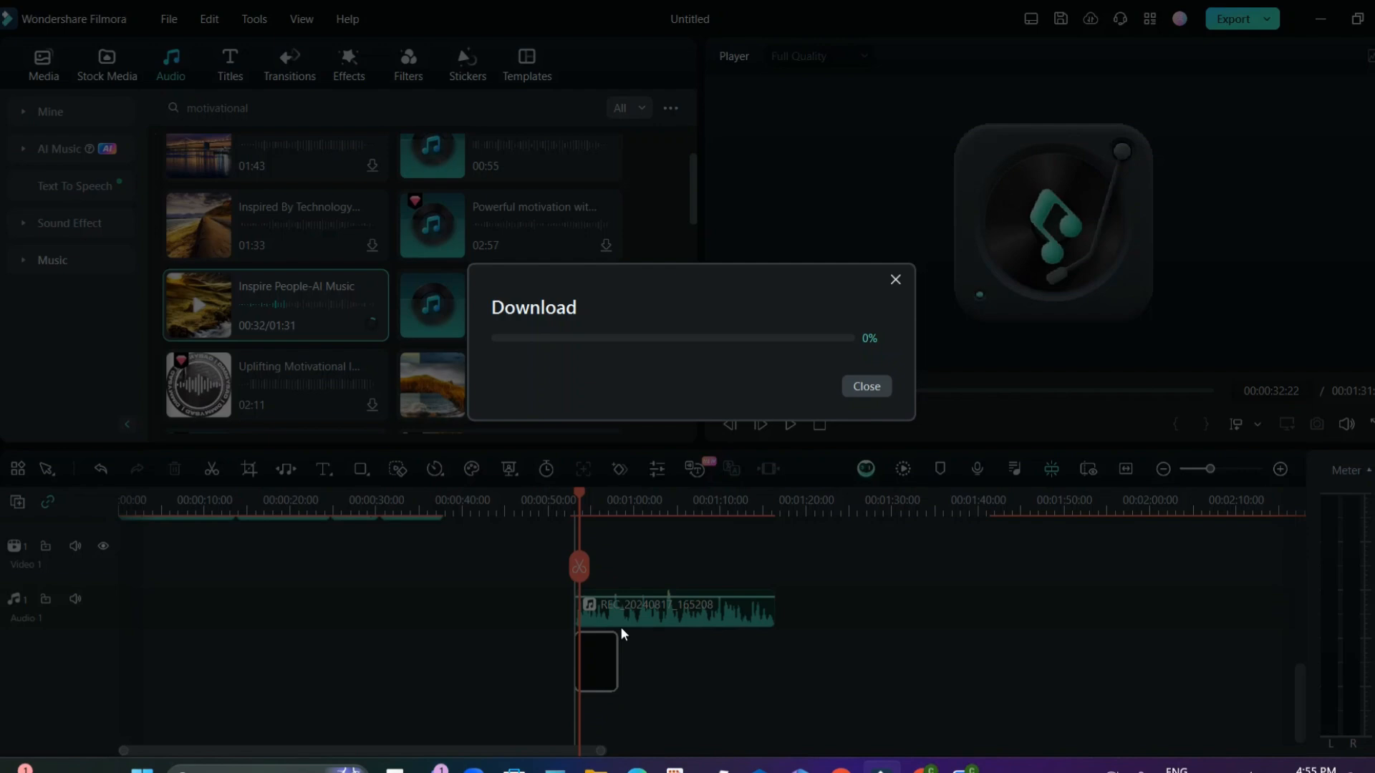
- Download the 'Inspire People' AI music track from the audio library
click(864, 386)
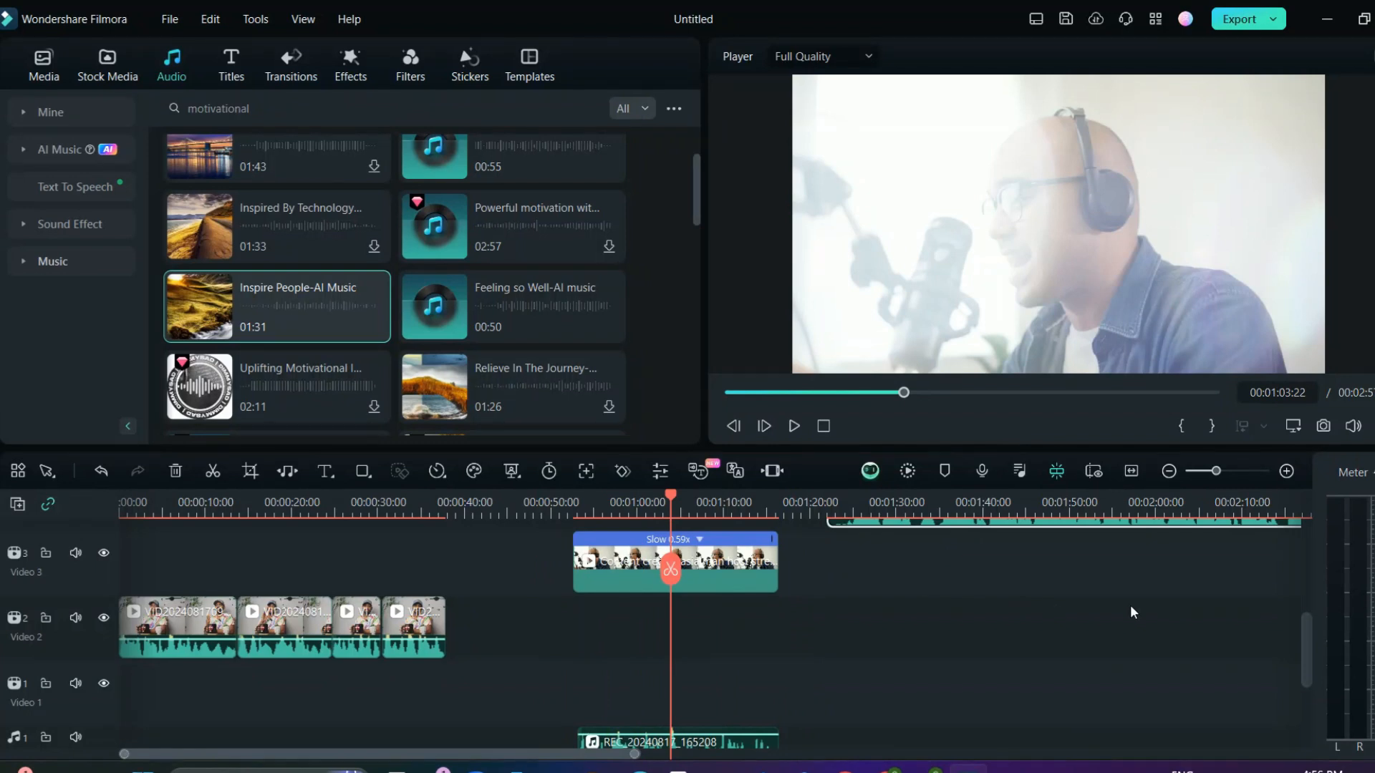
mouse_move(1158, 543)
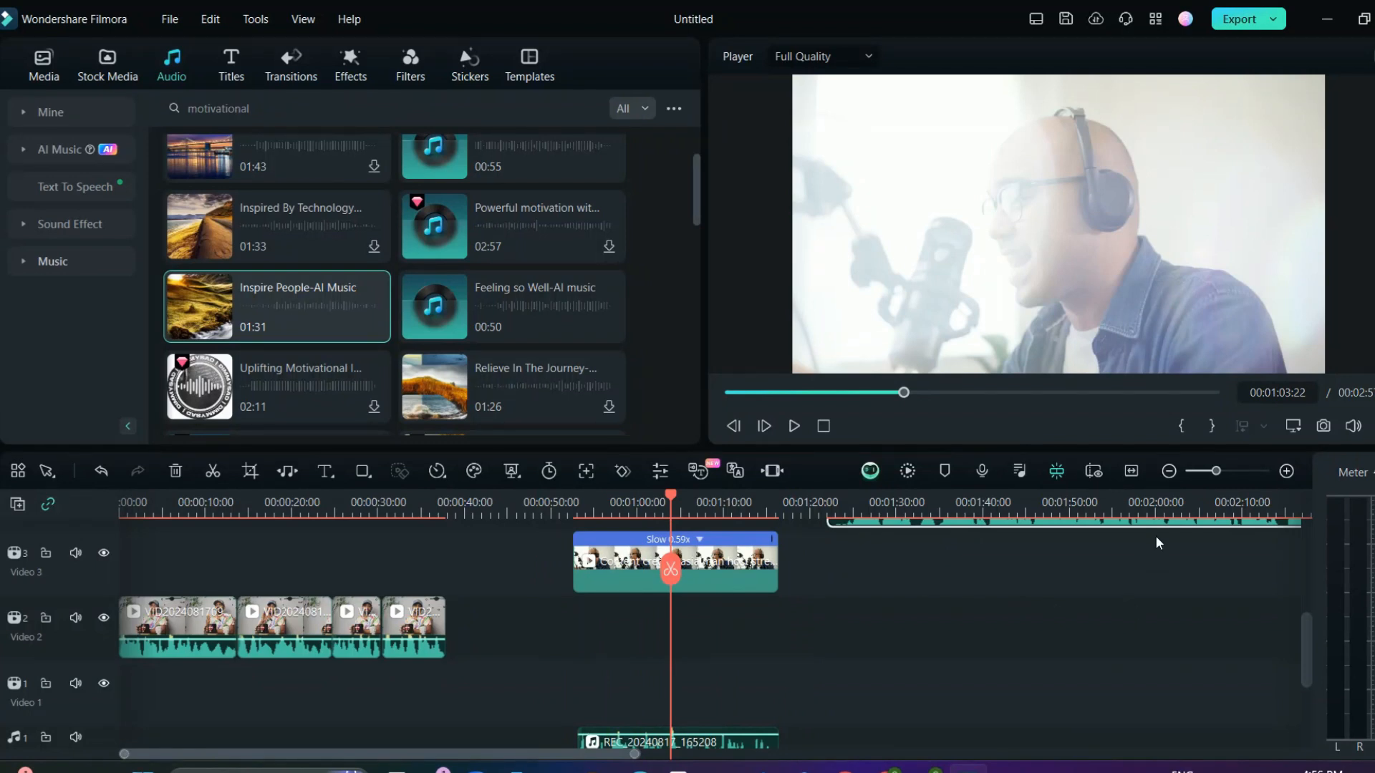